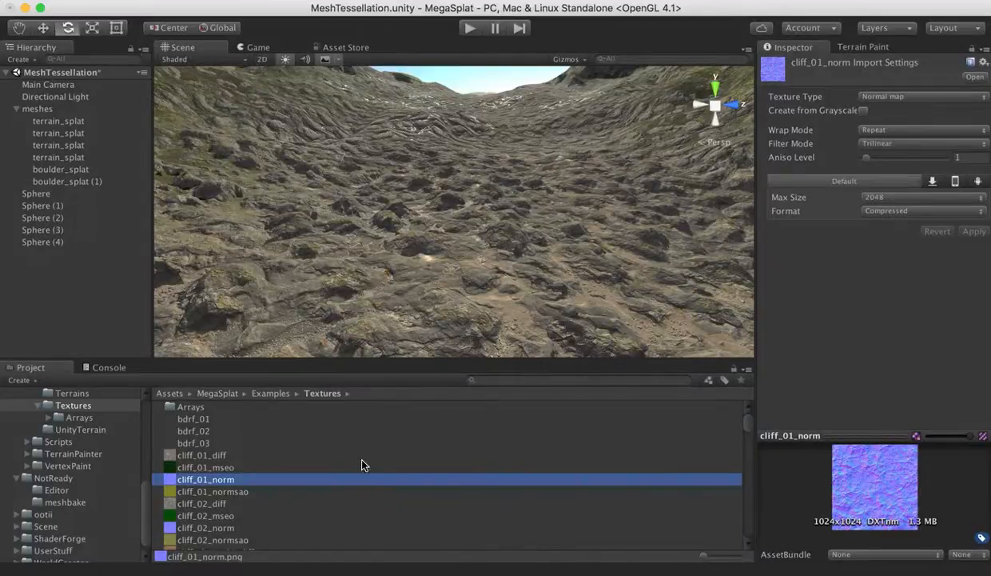
pyautogui.moveTo(377, 446)
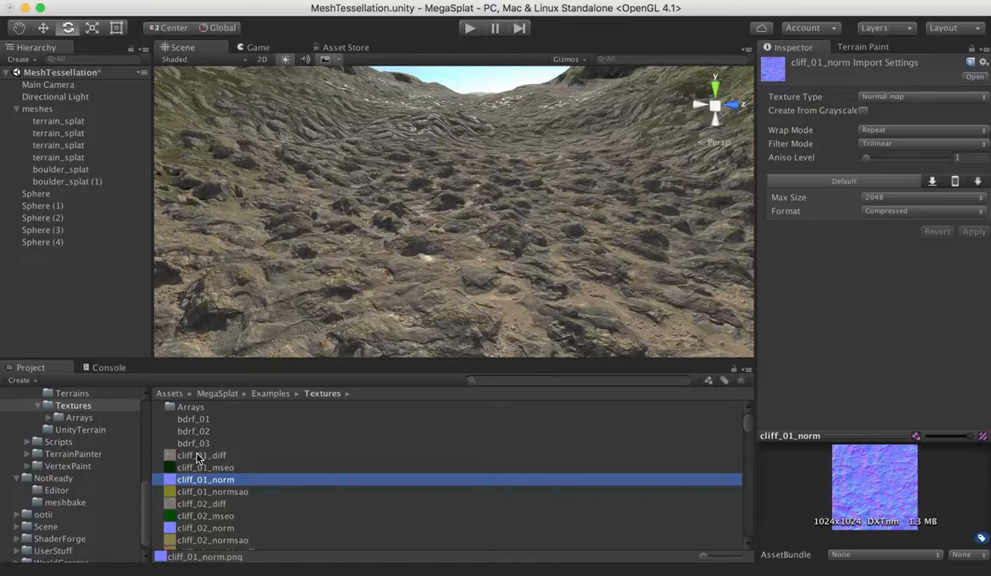
# Select cliff_01_diff in the Textures folder to show its Import Settings.
pyautogui.click(202, 455)
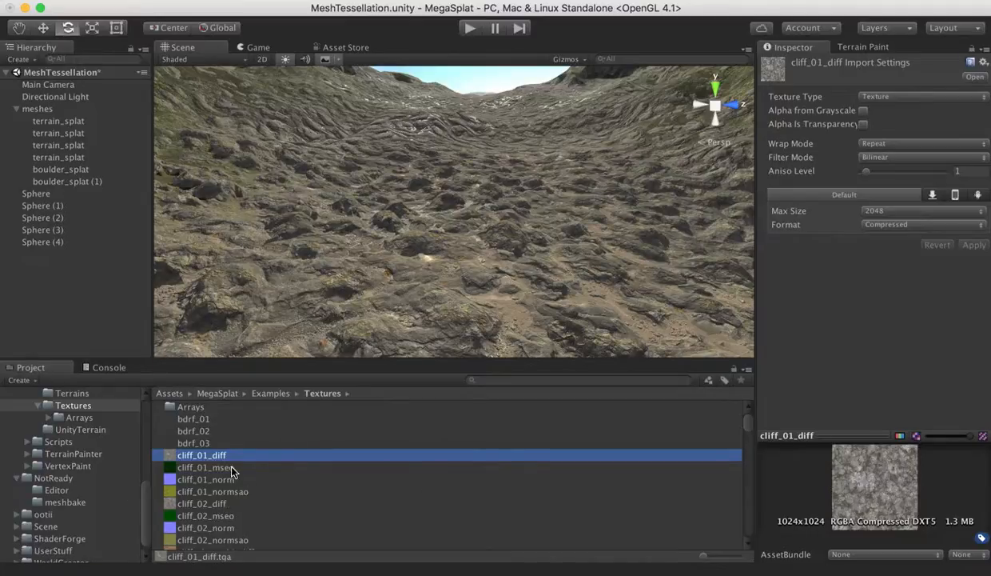
pyautogui.moveTo(252, 513)
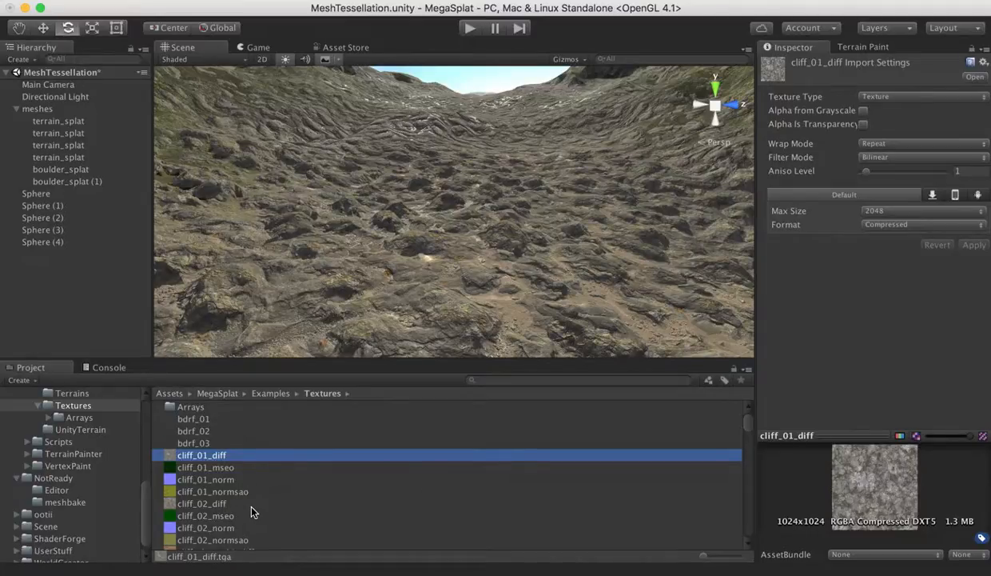
# Create a Texture Array Config asset and name it megatest_diff.
pyautogui.rightClick(202, 454)
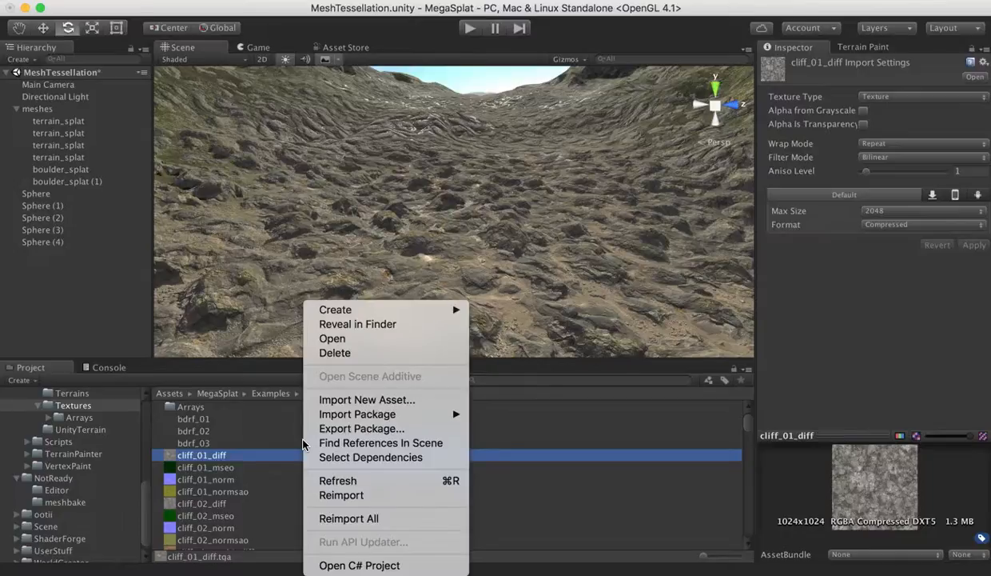
pyautogui.moveTo(335, 309)
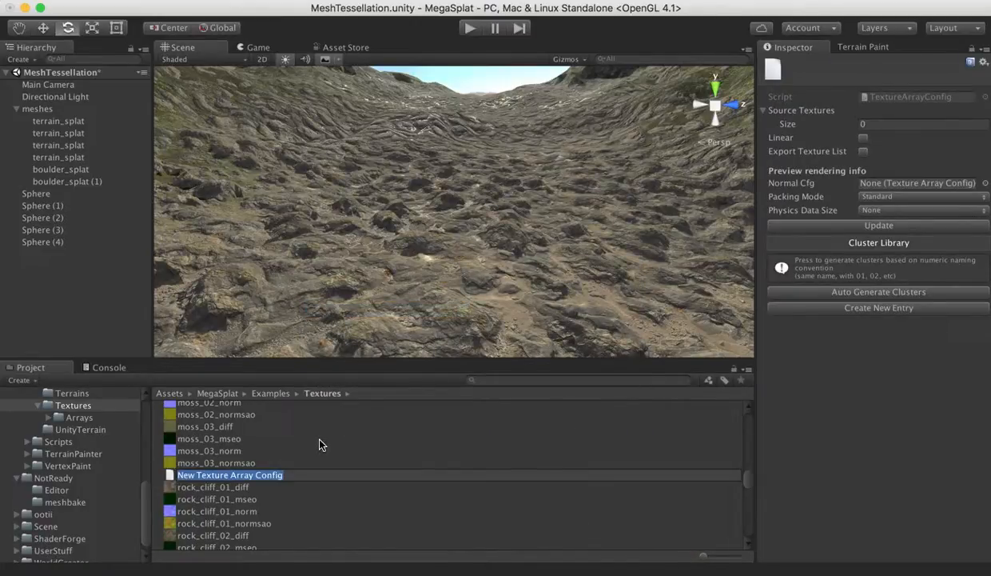
pyautogui.write('megatest')
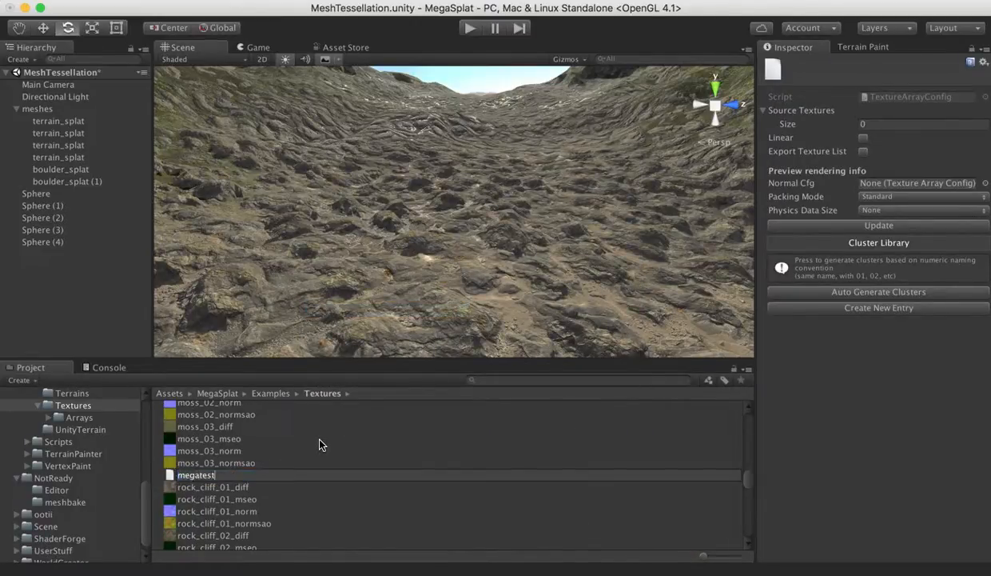
pyautogui.write('_diff')
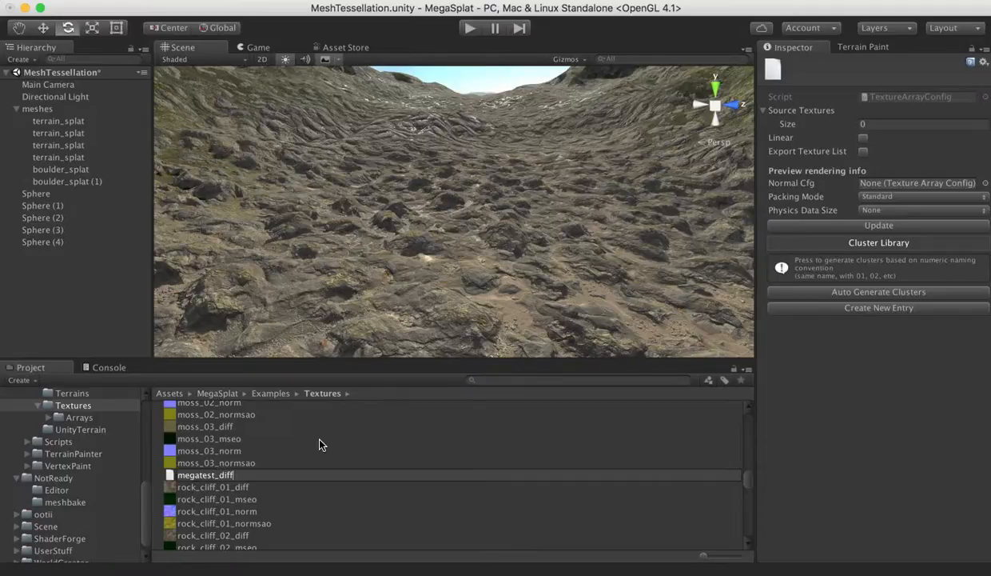
pyautogui.click(205, 474)
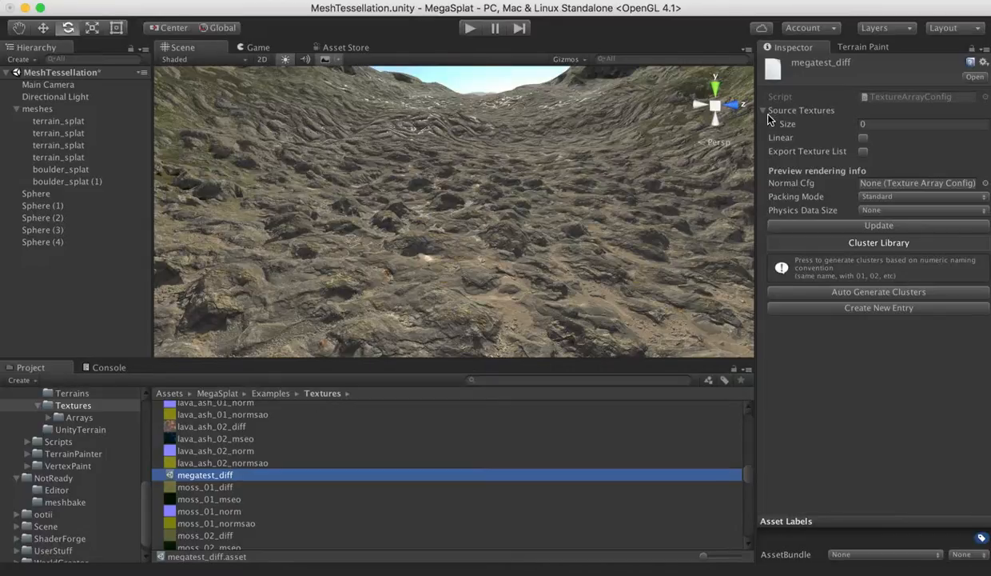
pyautogui.moveTo(803, 110)
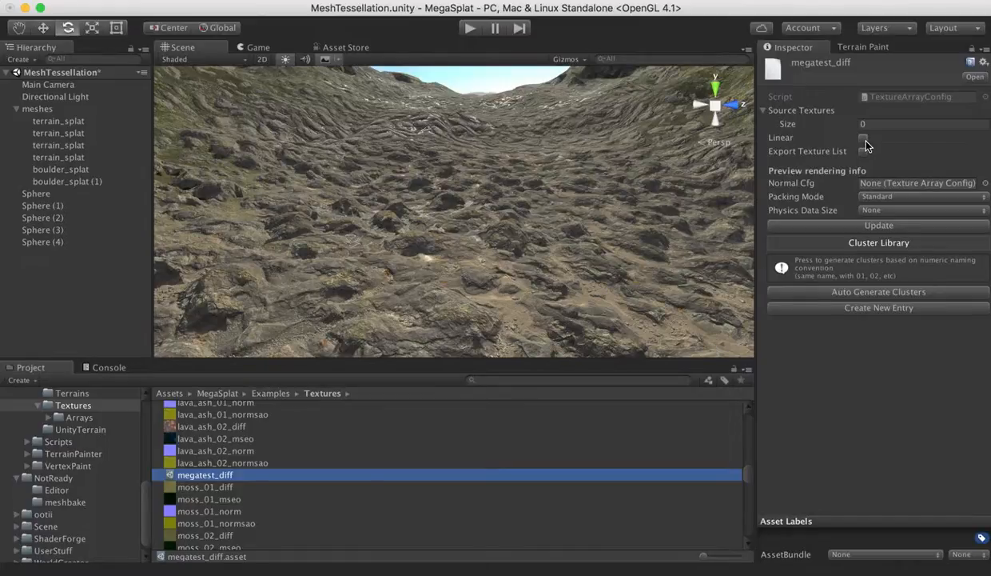
pyautogui.moveTo(794, 158)
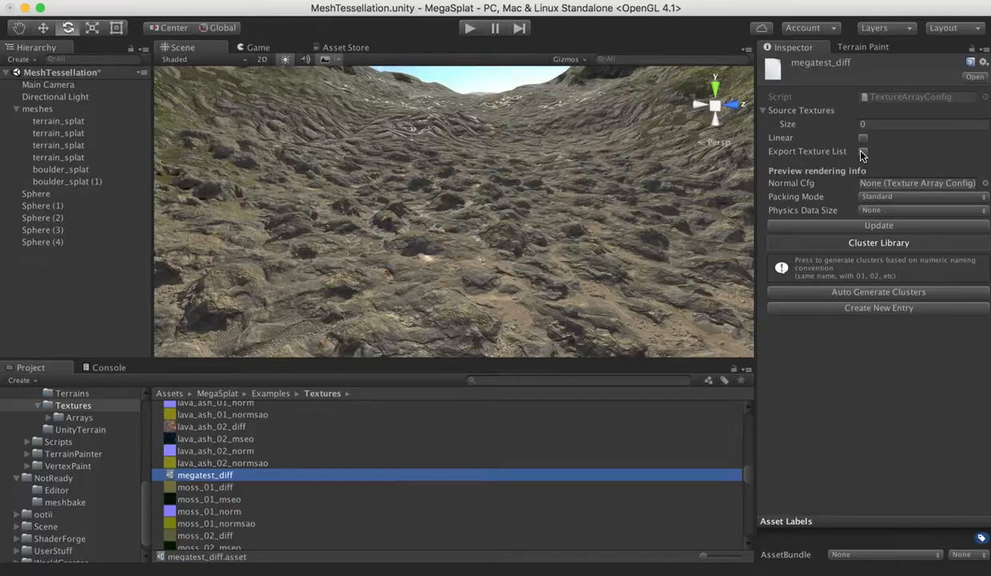
pyautogui.moveTo(844, 156)
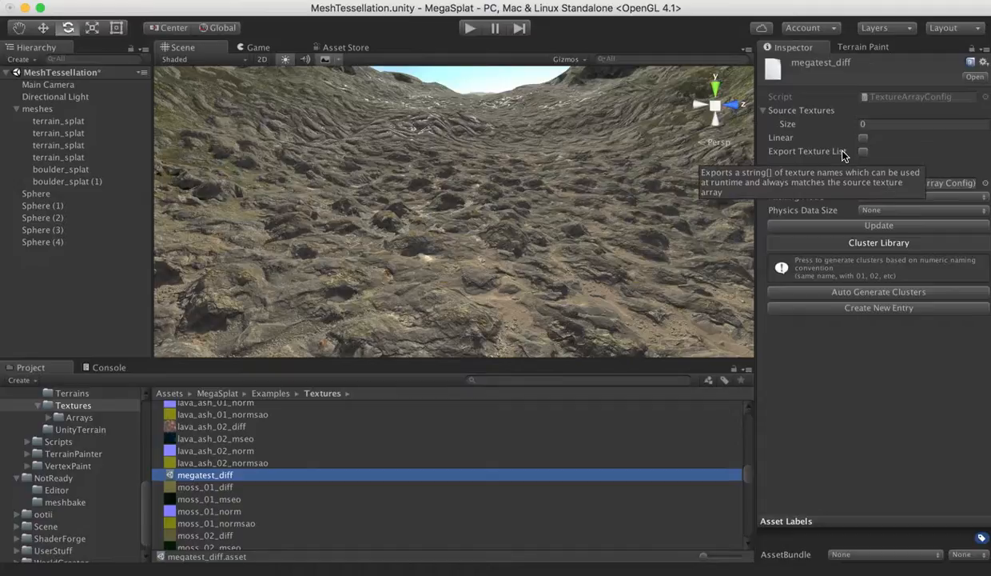
pyautogui.moveTo(815, 246)
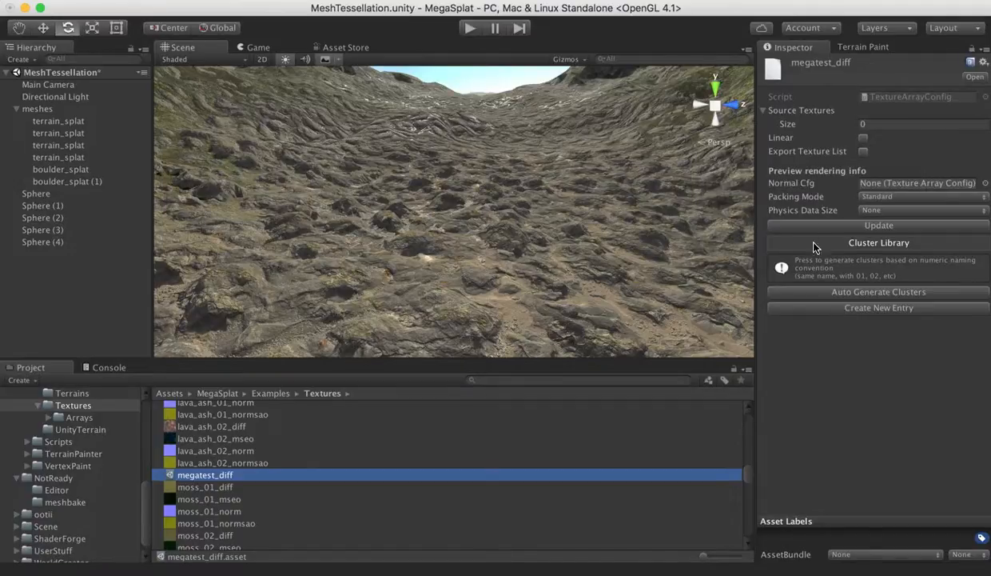
pyautogui.moveTo(784, 176)
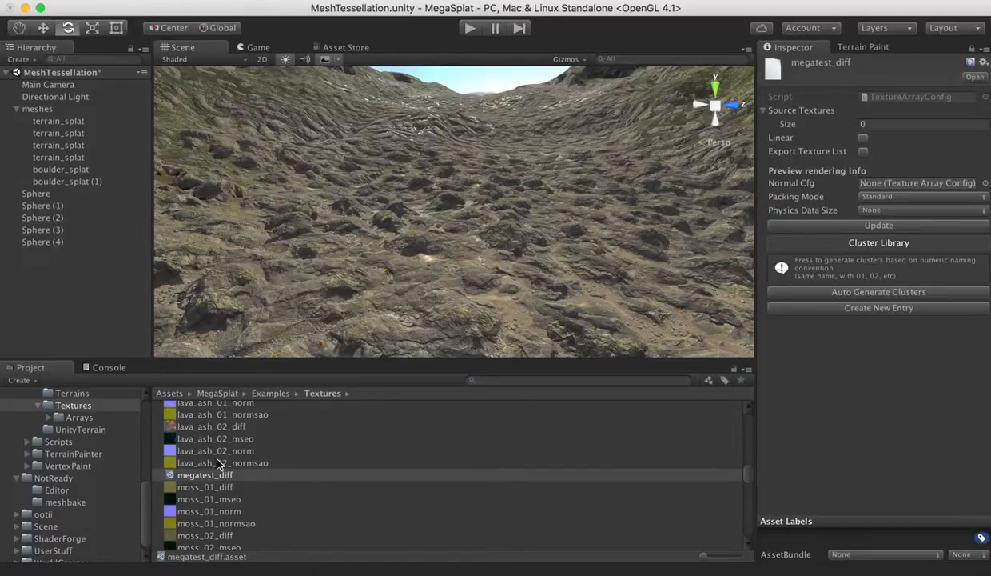
# Multi-select cliff_01_diff, cliff_02_diff, cliff_sharp_01_diff and cliff_sharp_02_diff.
pyautogui.click(205, 487)
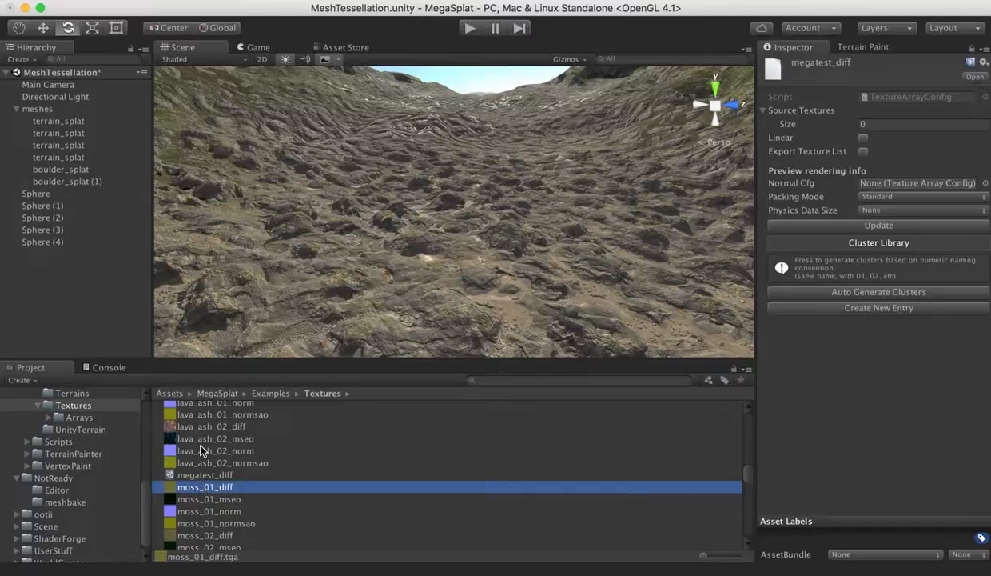
pyautogui.scroll(3)
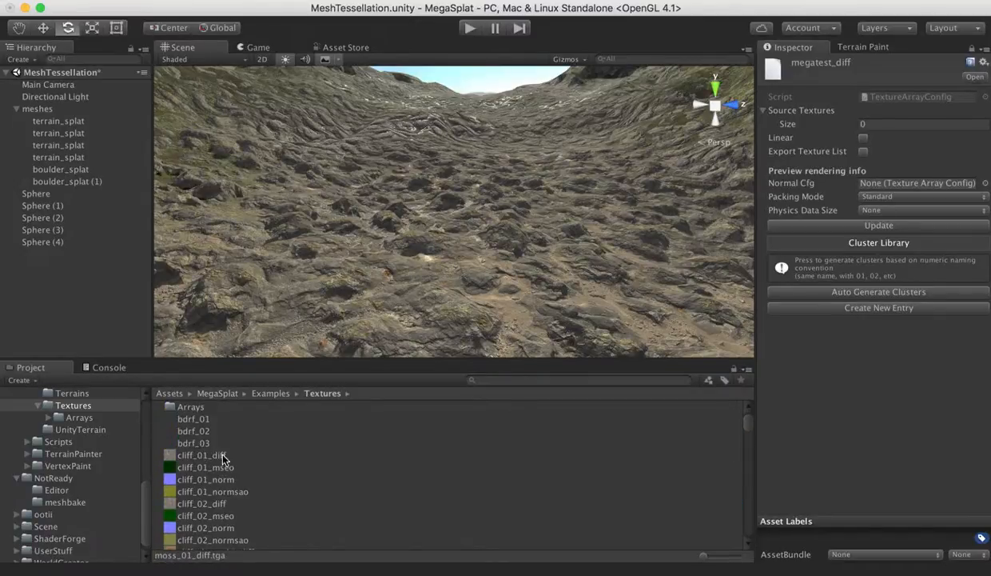
pyautogui.click(202, 454)
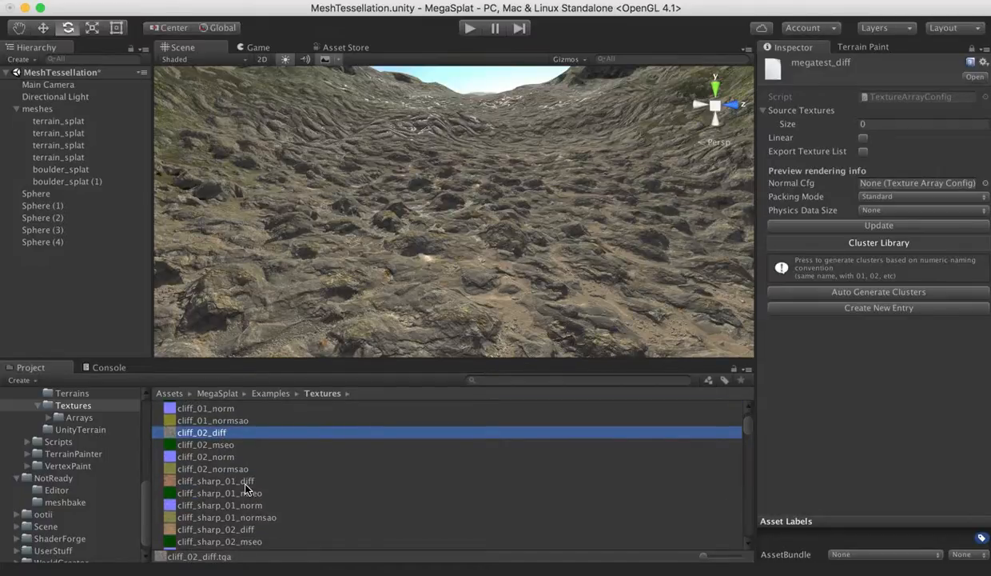
pyautogui.click(215, 481)
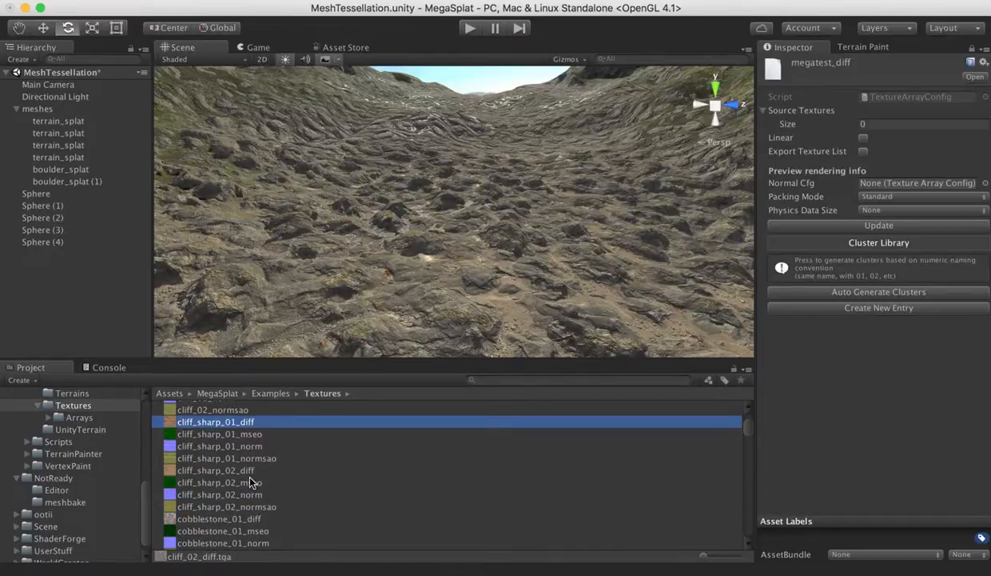
pyautogui.click(215, 469)
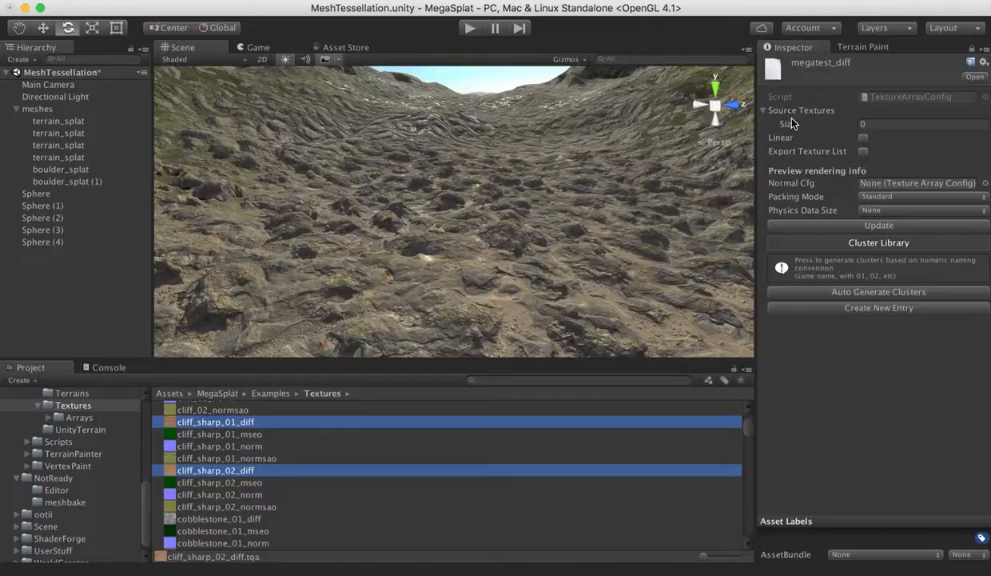
pyautogui.moveTo(252, 423)
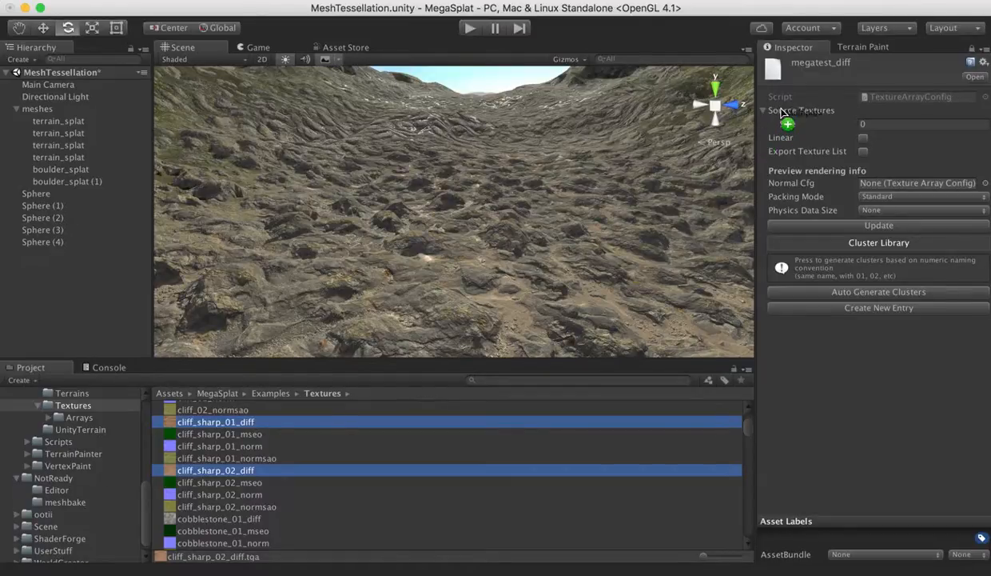
# Drop the four cliff diffuse textures into megatest_diff's Source Textures list.
pyautogui.click(787, 124)
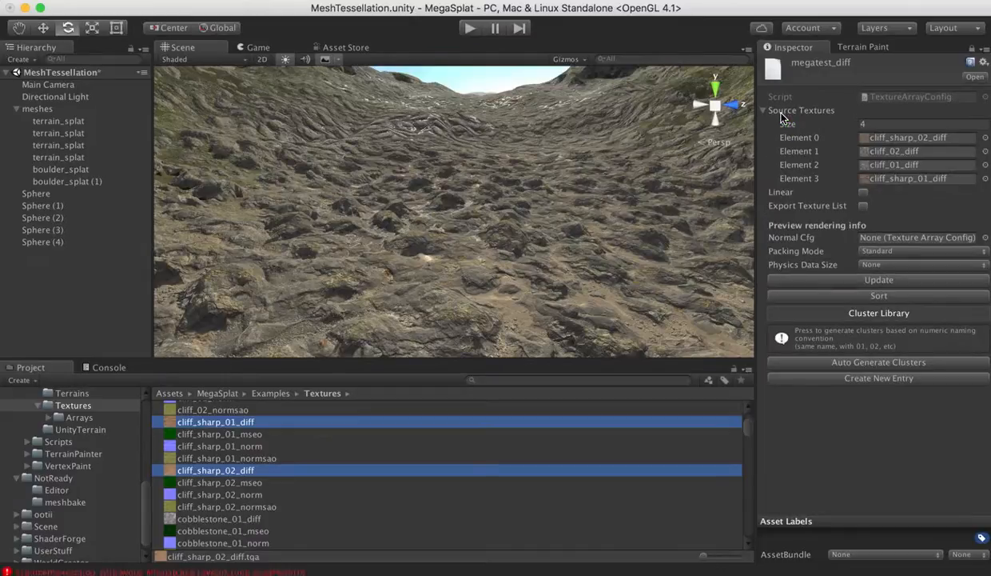
pyautogui.moveTo(925, 120)
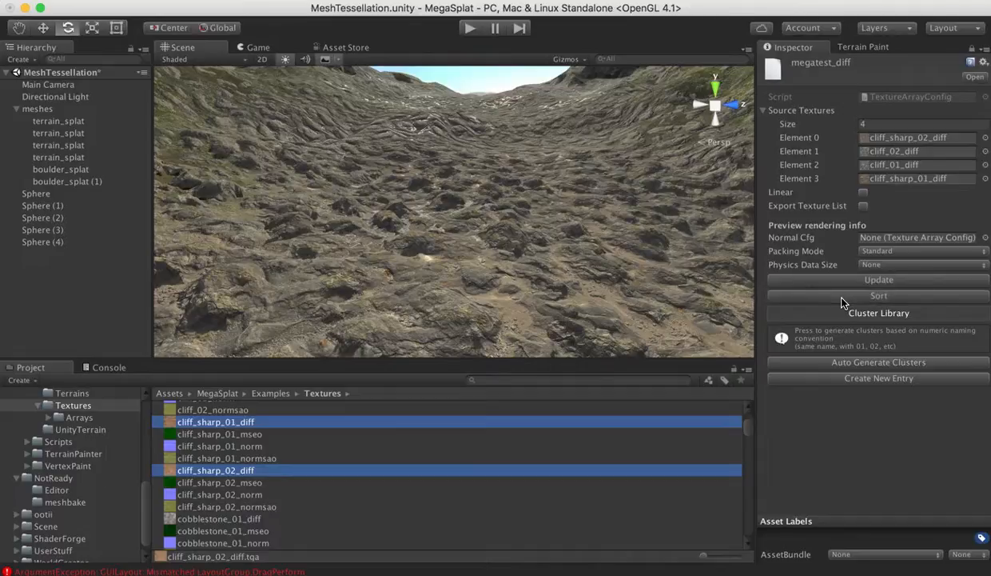
# Sort the source textures by name: cliff_01, cliff_02, cliff_sharp_01, cliff_sharp_02.
pyautogui.click(879, 295)
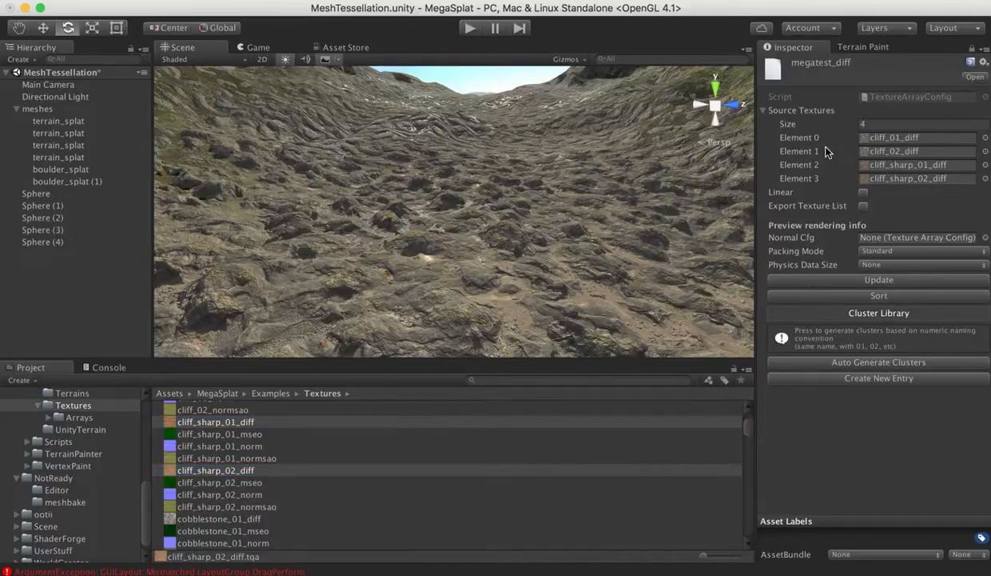
pyautogui.moveTo(873, 157)
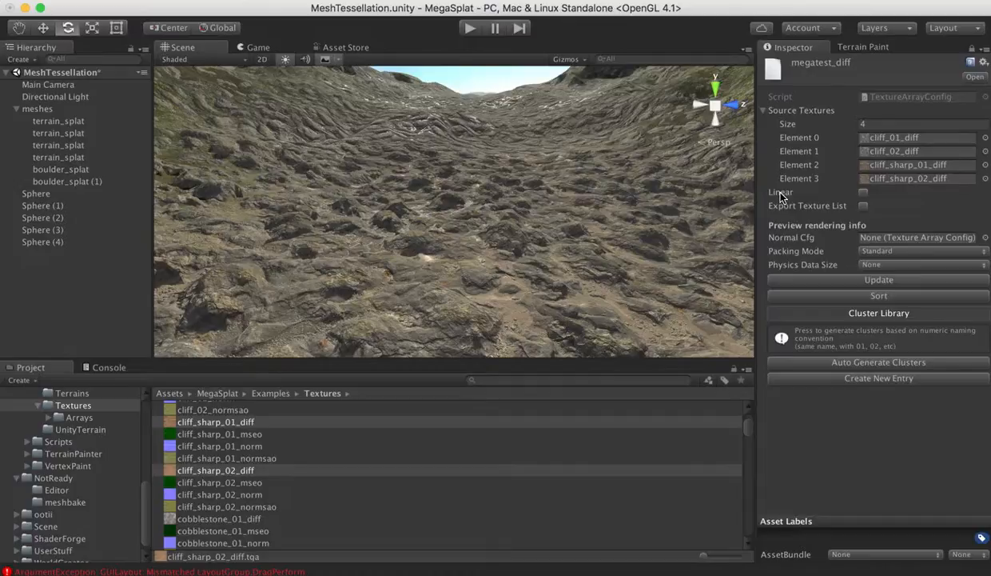
pyautogui.moveTo(799, 199)
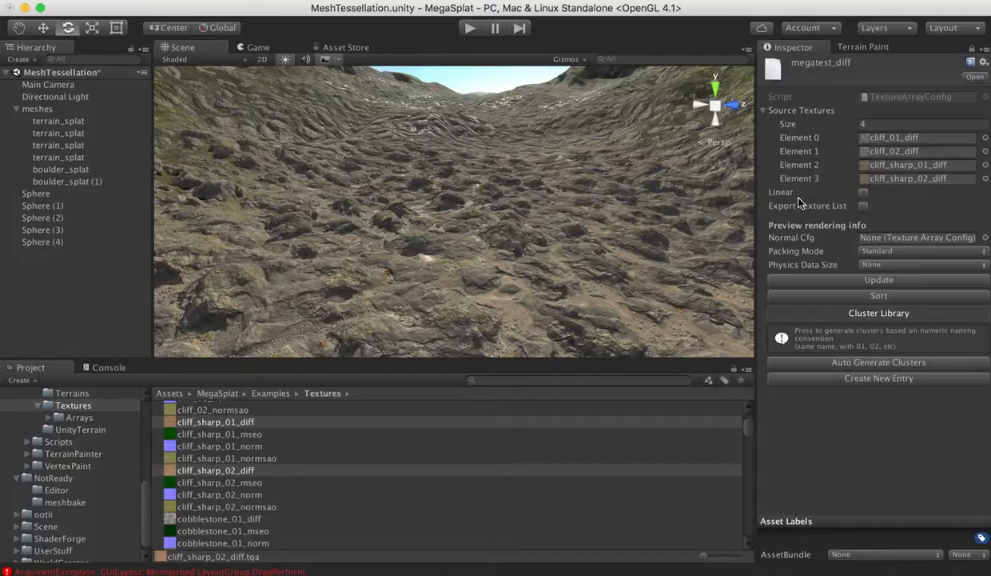
pyautogui.moveTo(804, 196)
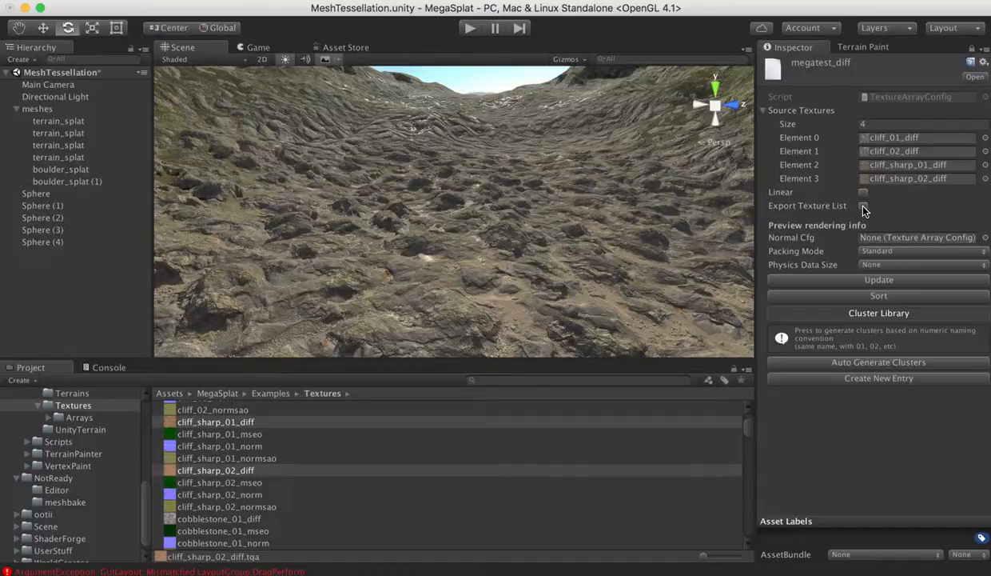
pyautogui.moveTo(831, 228)
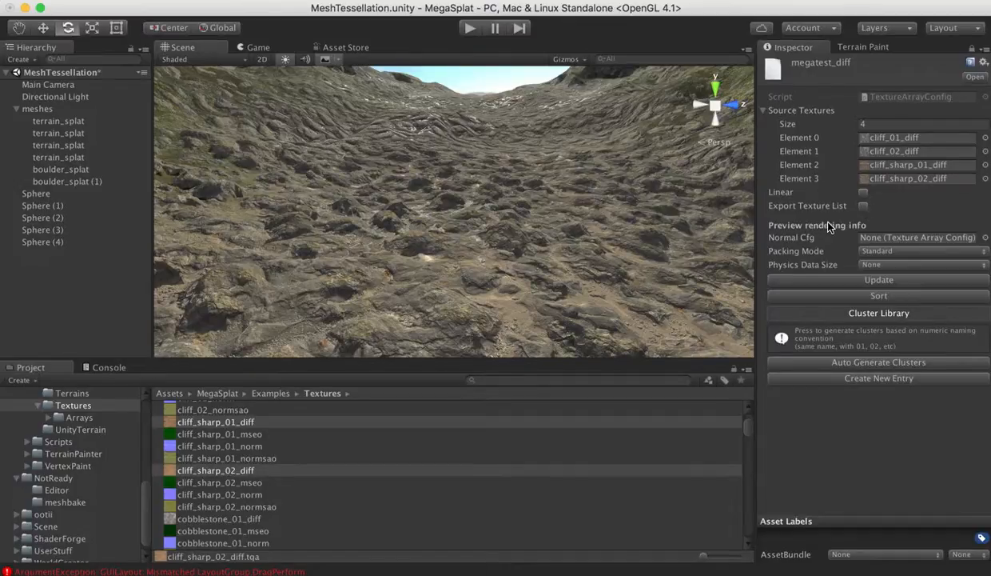
pyautogui.moveTo(918, 212)
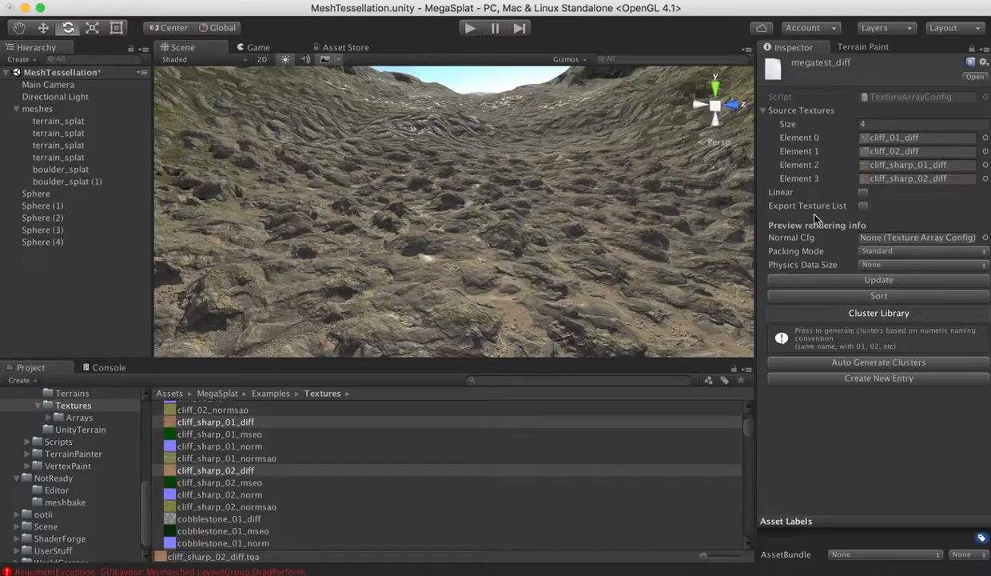
pyautogui.moveTo(814, 222)
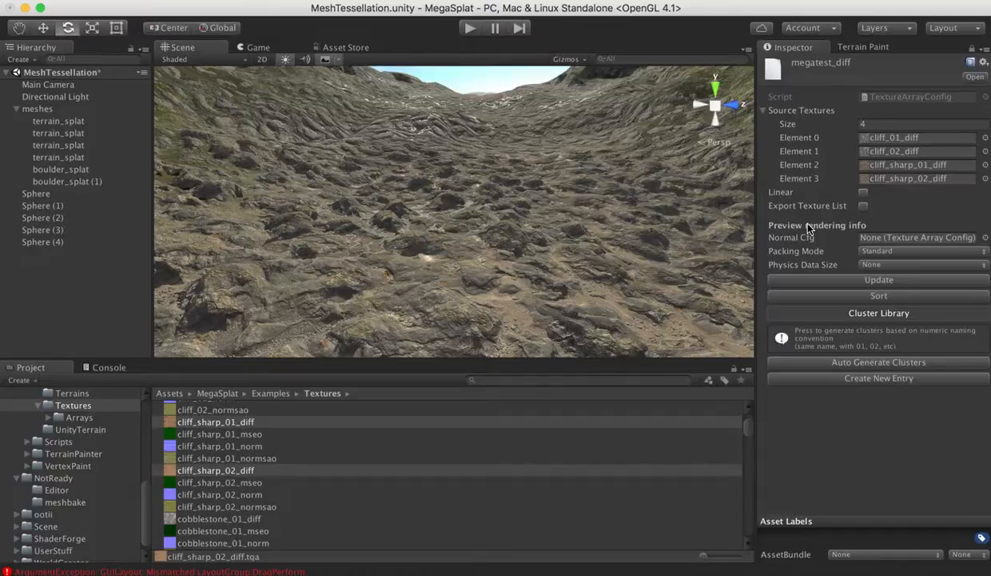
pyautogui.moveTo(813, 279)
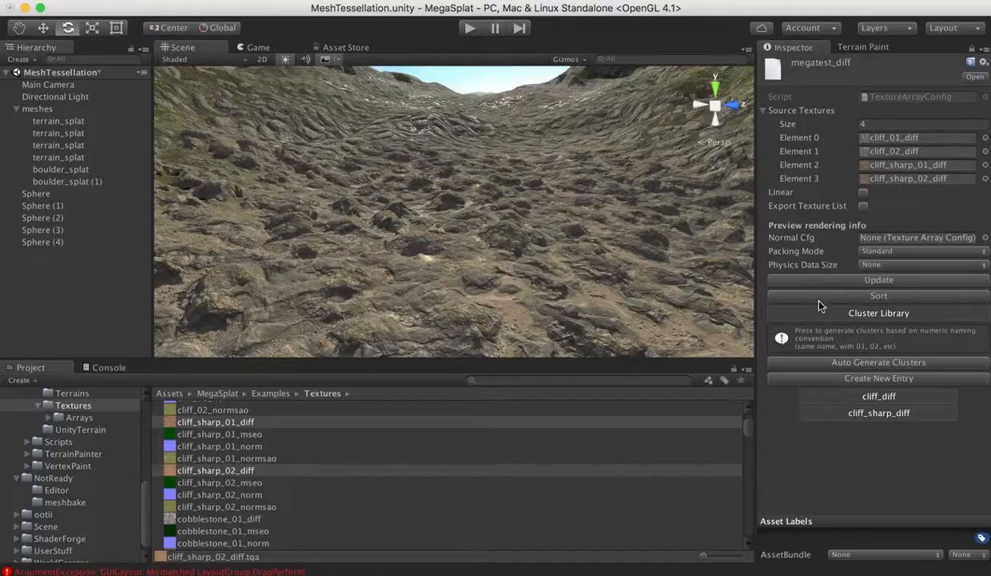
pyautogui.moveTo(875, 420)
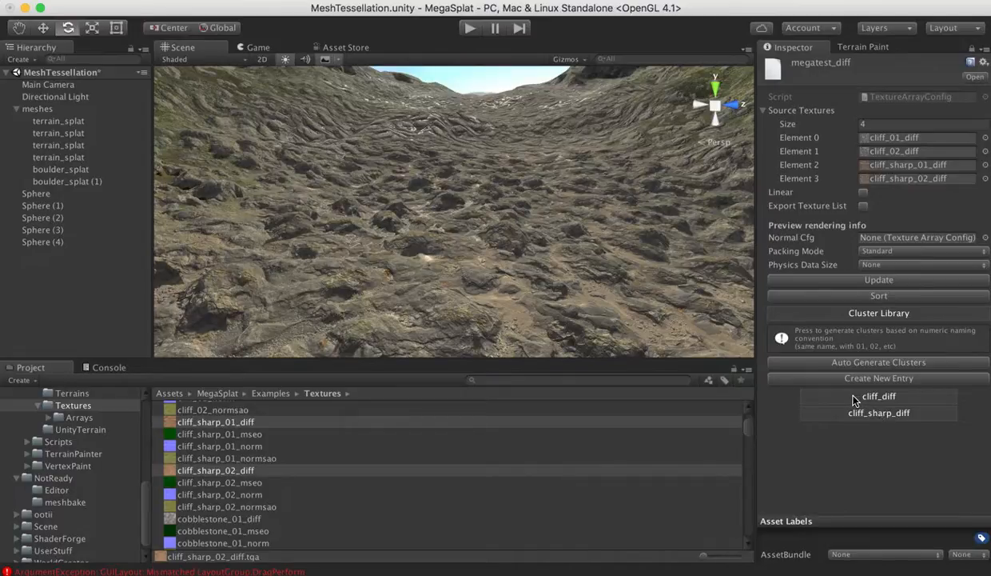
# Toggle the cliff_sharp_diff cluster entry showing noise mode, frequency 1, amplitude 1, blend 0.5.
pyautogui.click(879, 396)
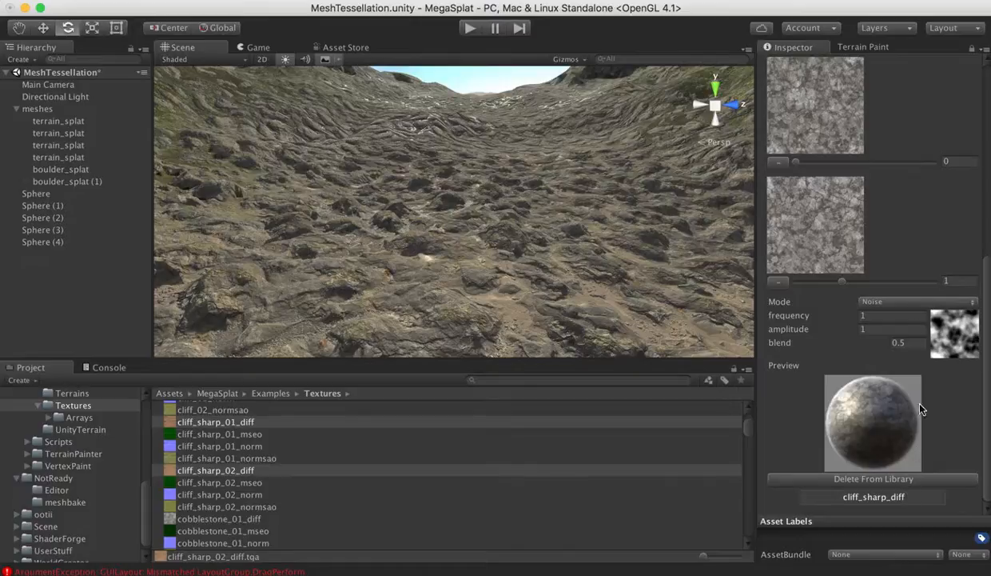
pyautogui.moveTo(862, 306)
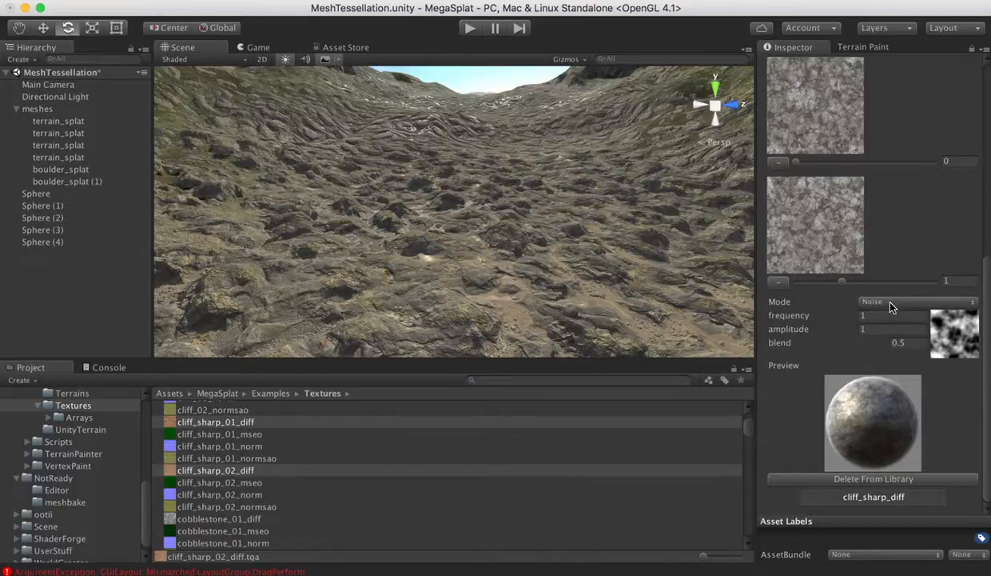
pyautogui.moveTo(764, 477)
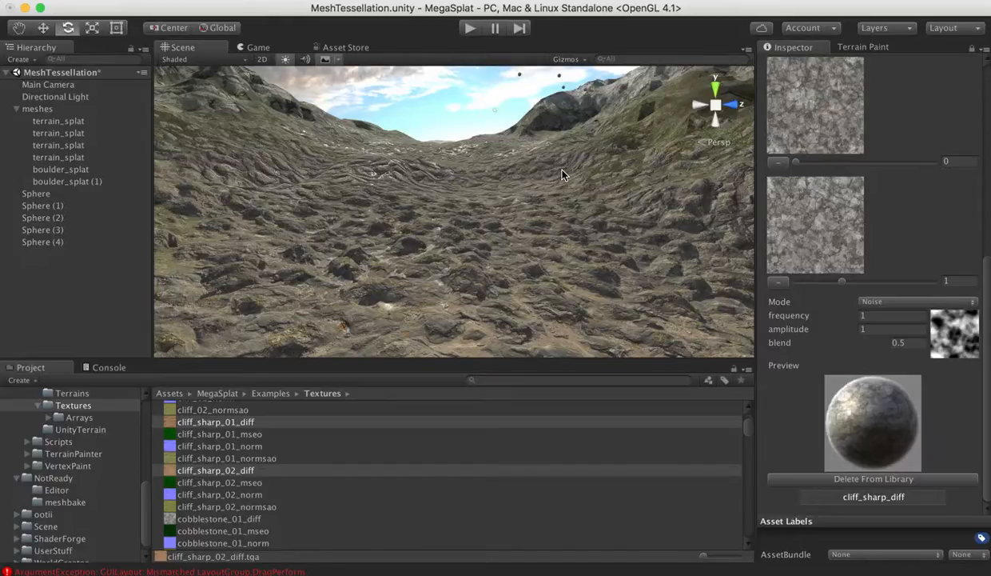
pyautogui.moveTo(674, 196)
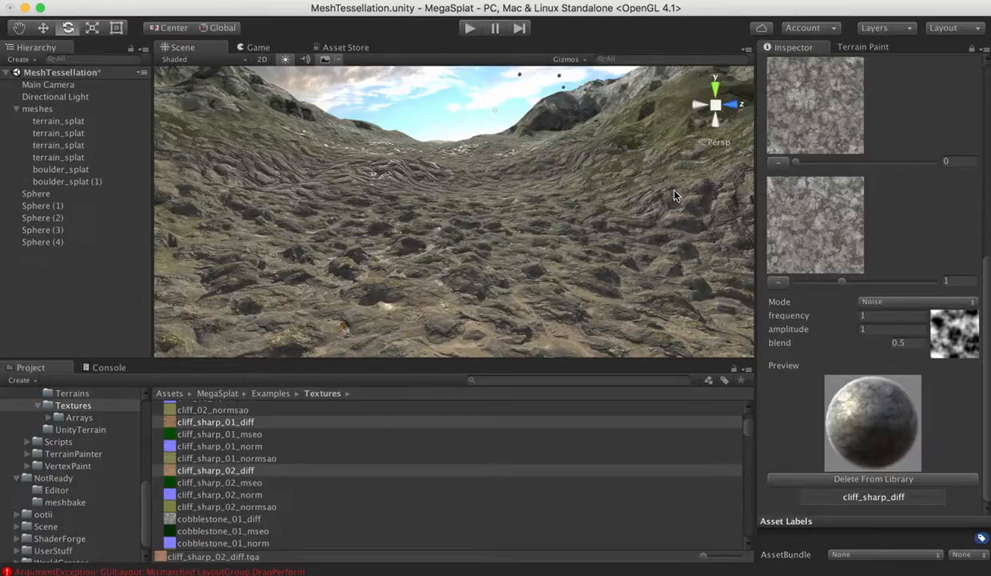
pyautogui.moveTo(805, 399)
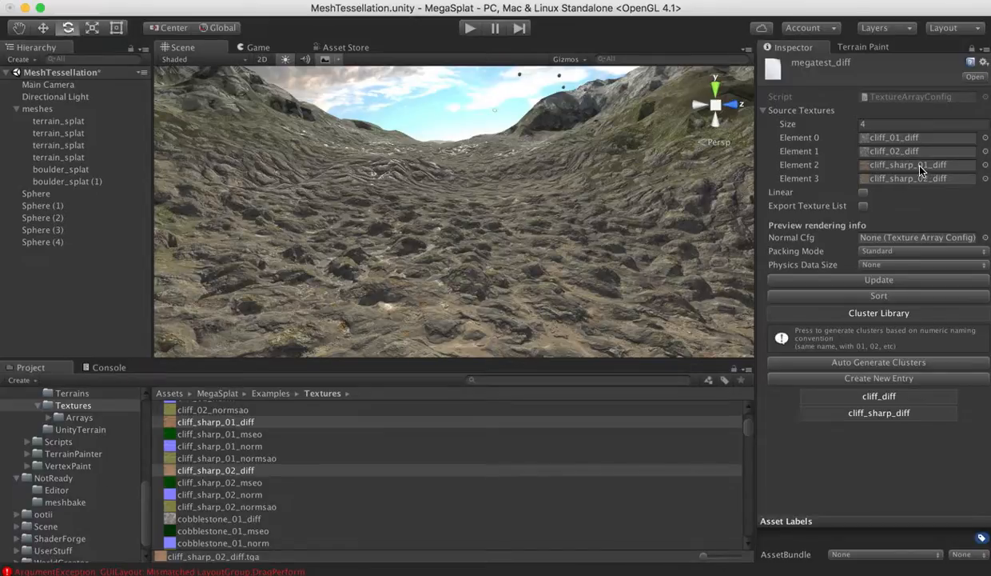
pyautogui.moveTo(927, 192)
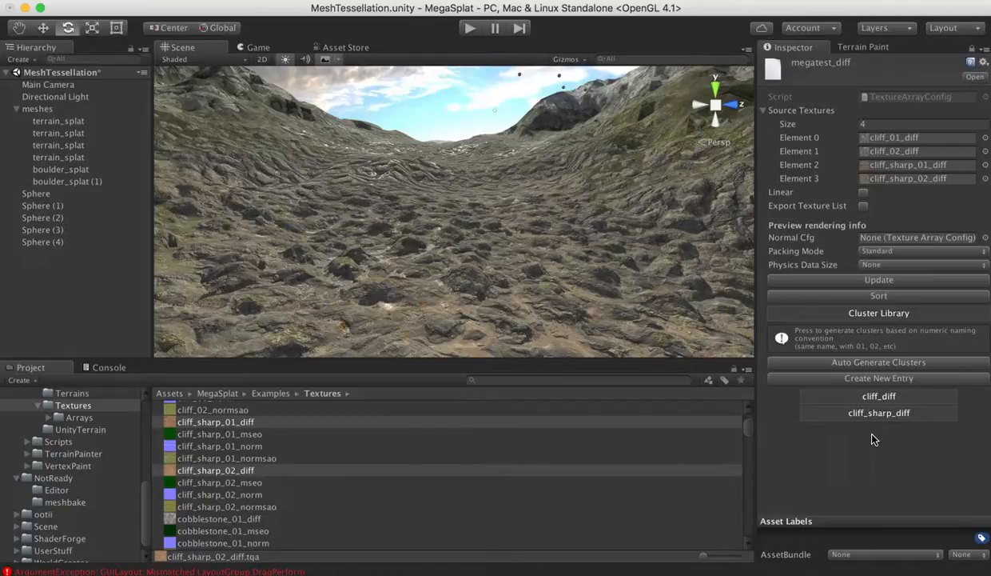
pyautogui.moveTo(312, 364)
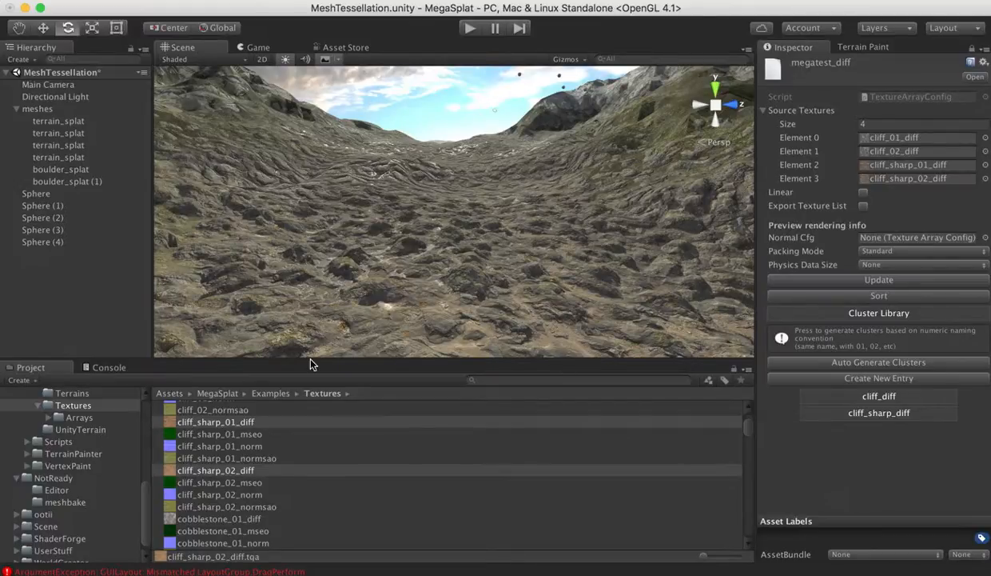
pyautogui.moveTo(251, 450)
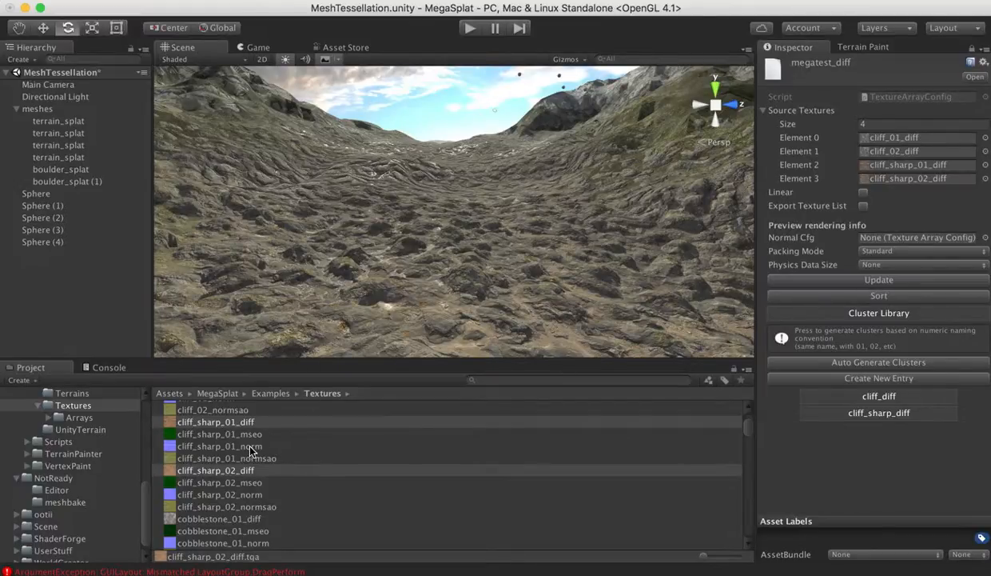
pyautogui.moveTo(326, 516)
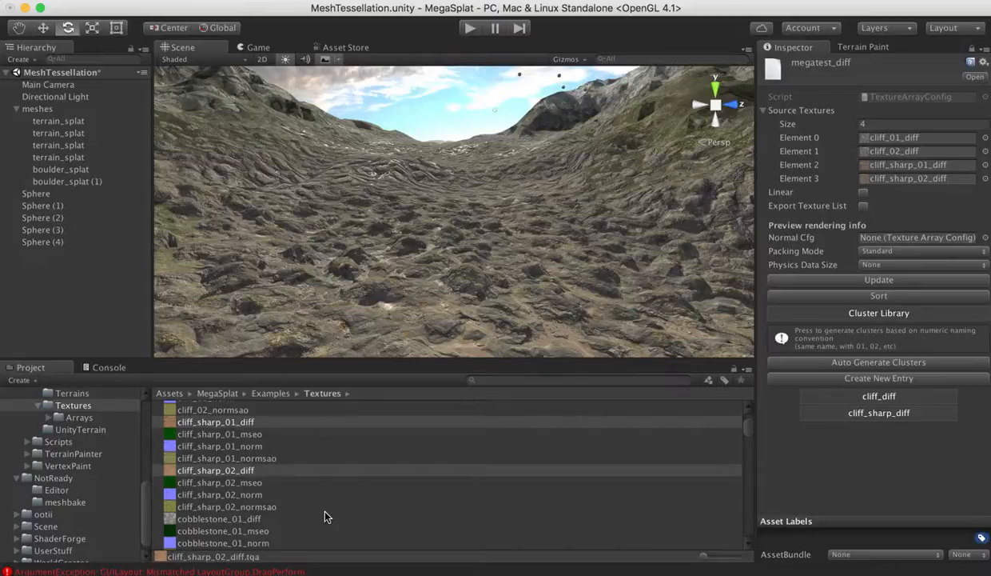
# Create a second Texture Array Config asset named megatest_normalsao.
pyautogui.rightClick(326, 516)
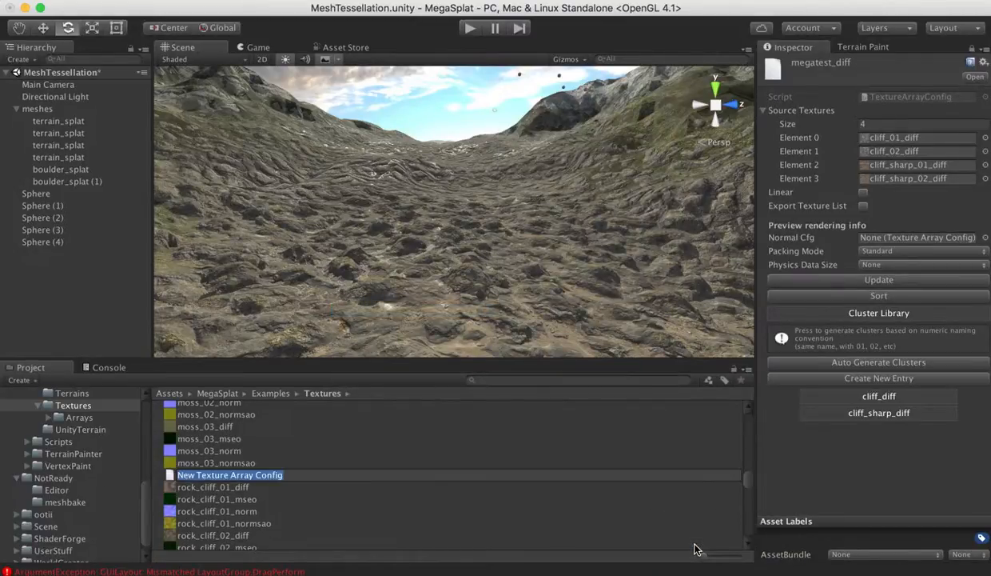
pyautogui.write('megatest_normal')
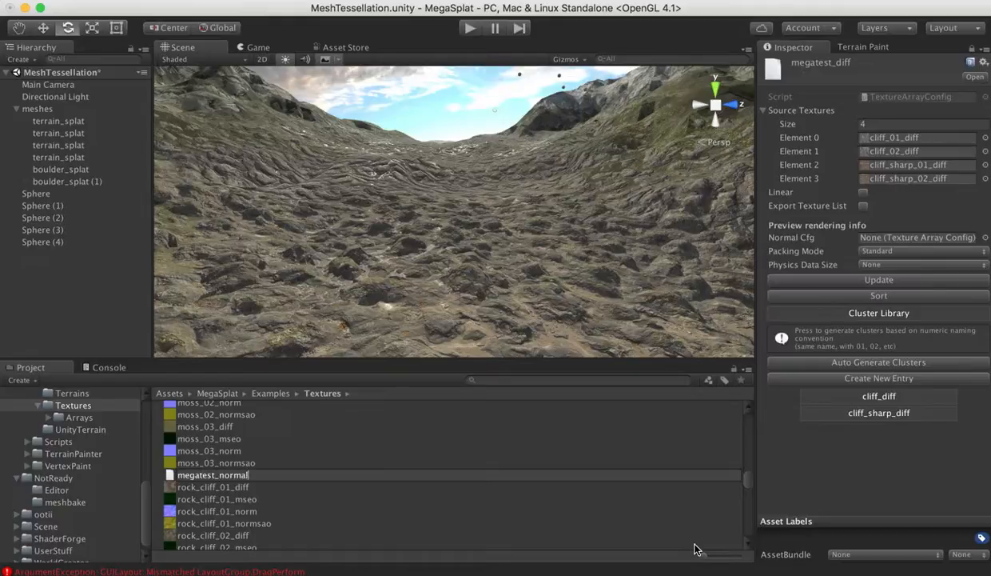
pyautogui.write('sao')
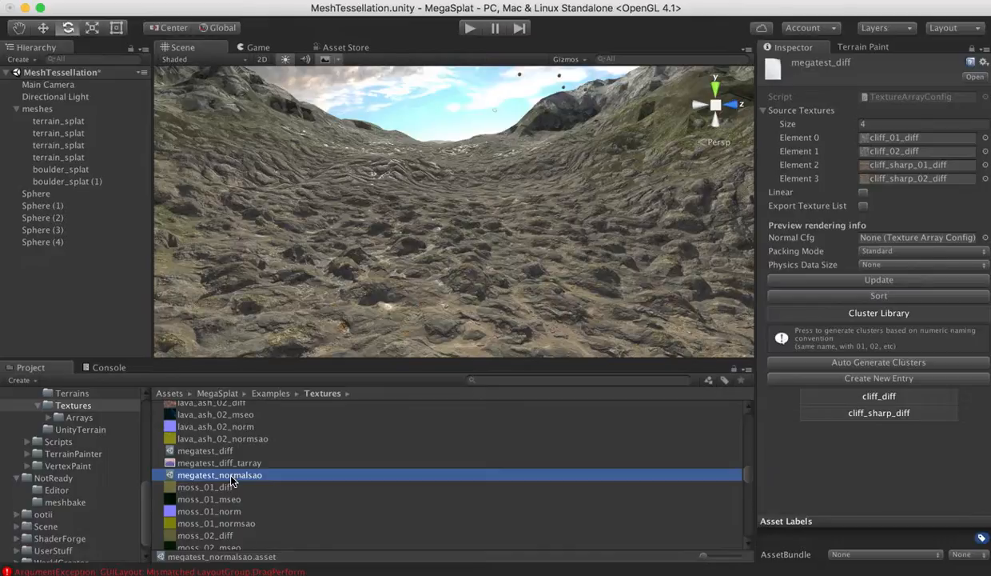
# Select megatest_normalsao and gather the four cliff normsao textures as its sources.
pyautogui.click(219, 475)
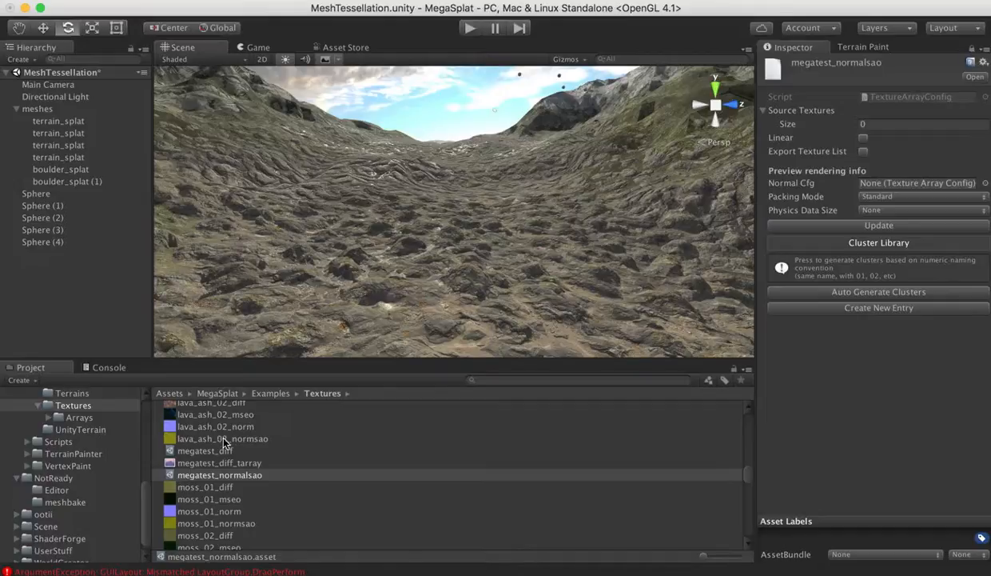
pyautogui.scroll(3)
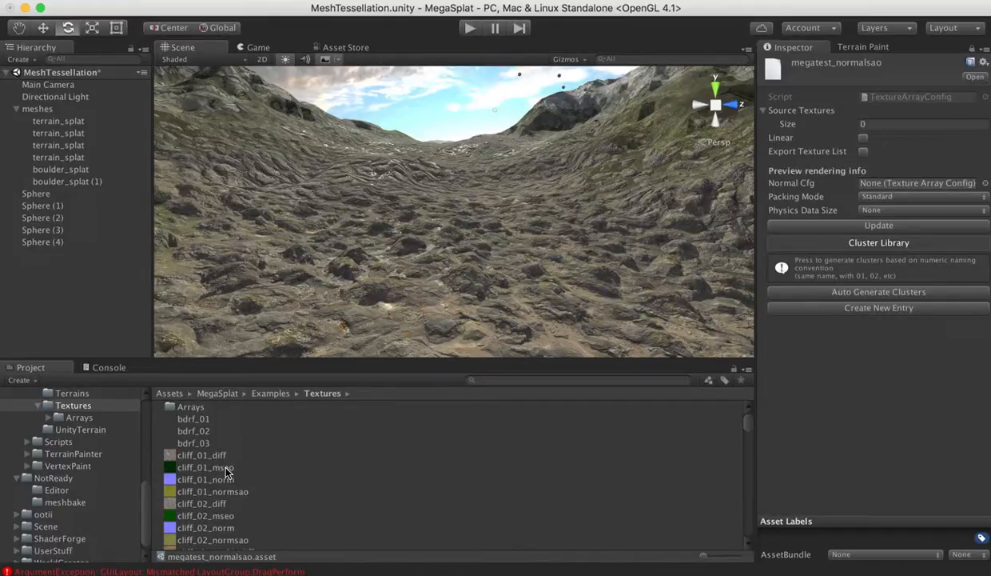
pyautogui.click(213, 491)
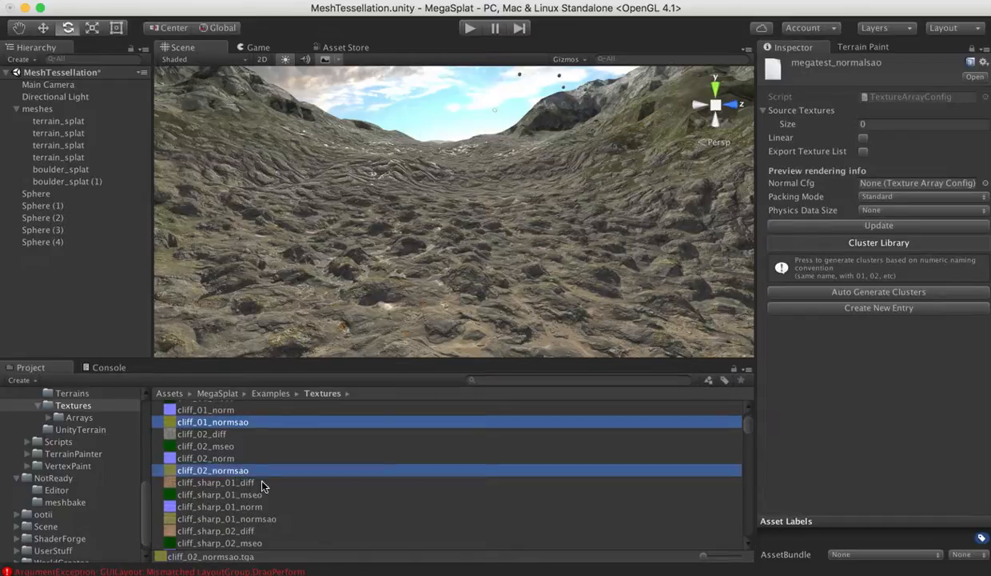
pyautogui.scroll(-3)
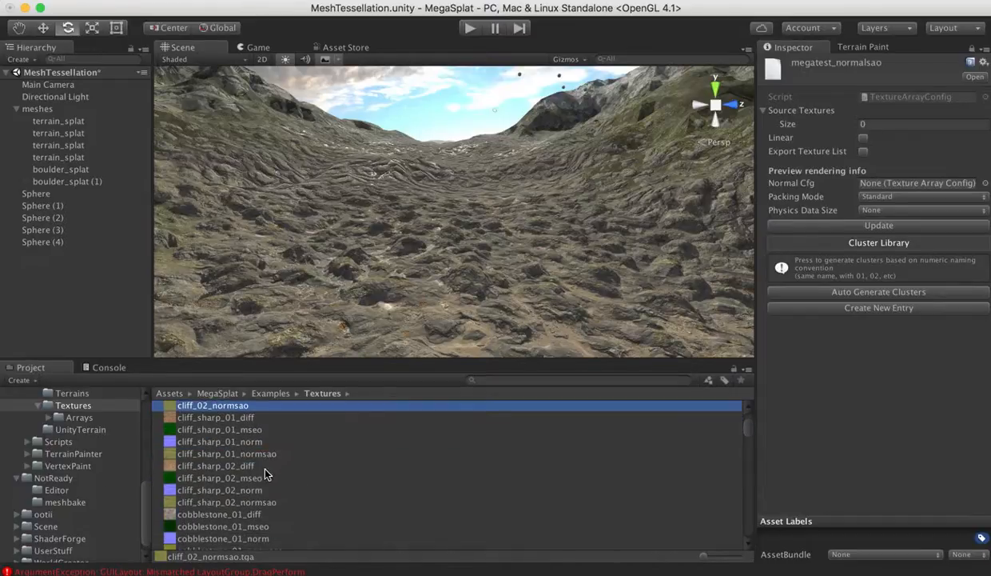
pyautogui.click(227, 502)
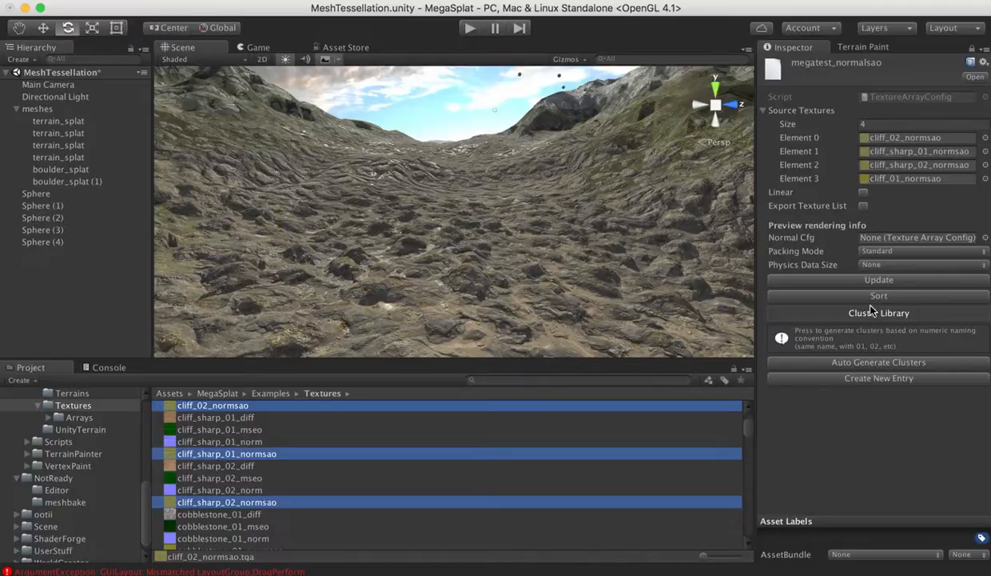
# Sort the sources, mark the array Linear, and update to generate cliff_normsao and cliff_sharp_normsao clusters.
pyautogui.click(879, 295)
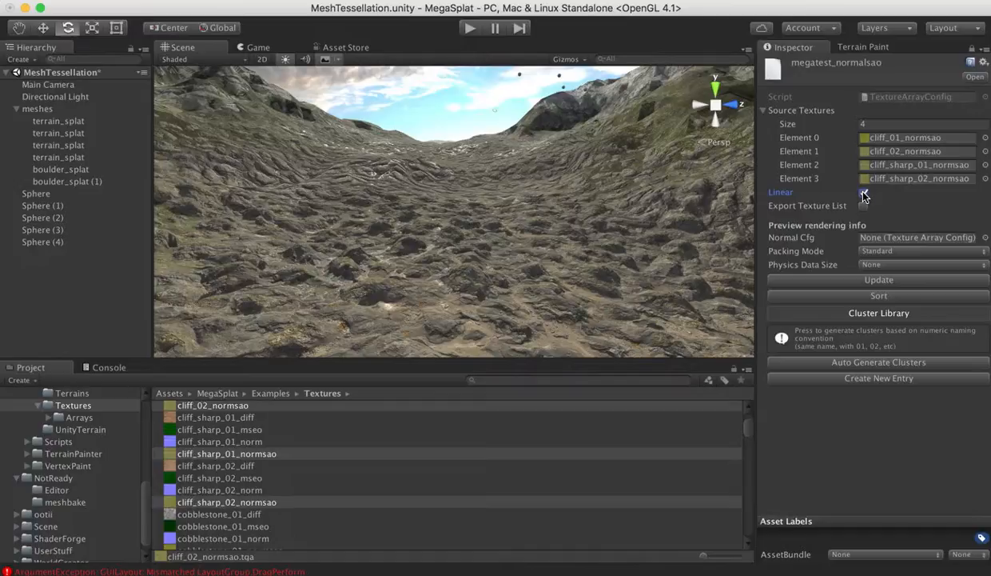
pyautogui.click(863, 192)
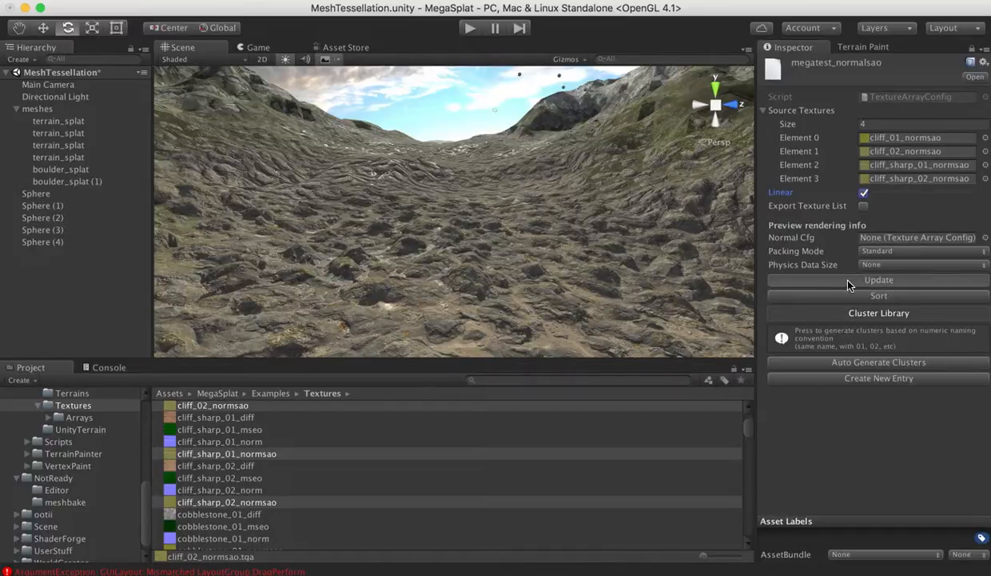
pyautogui.click(879, 363)
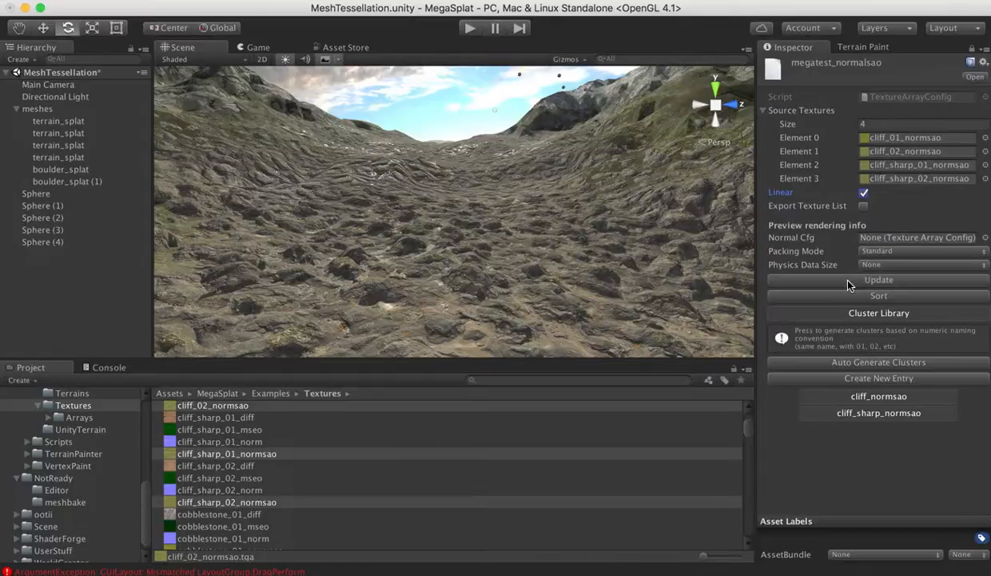
pyautogui.moveTo(790, 340)
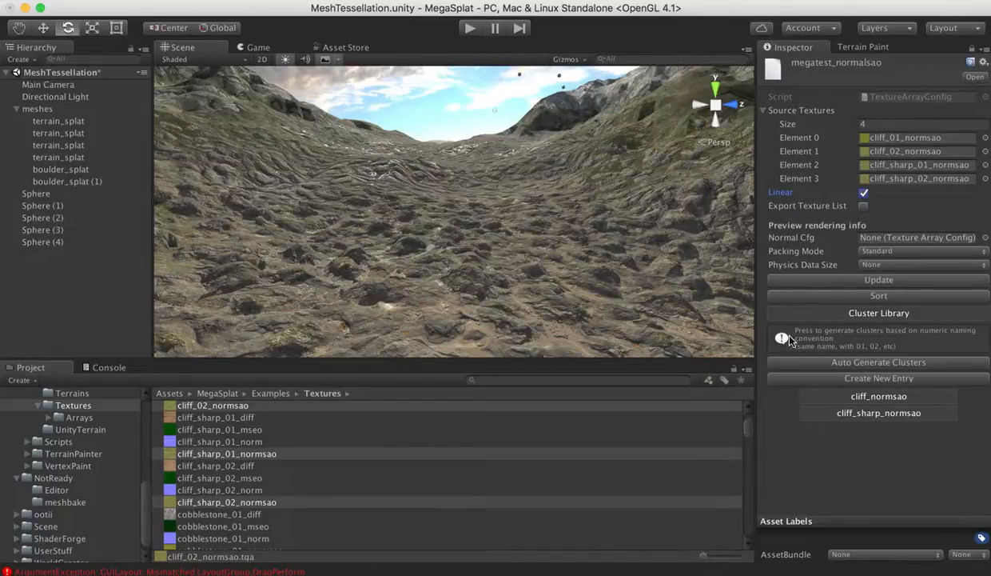
pyautogui.moveTo(982, 458)
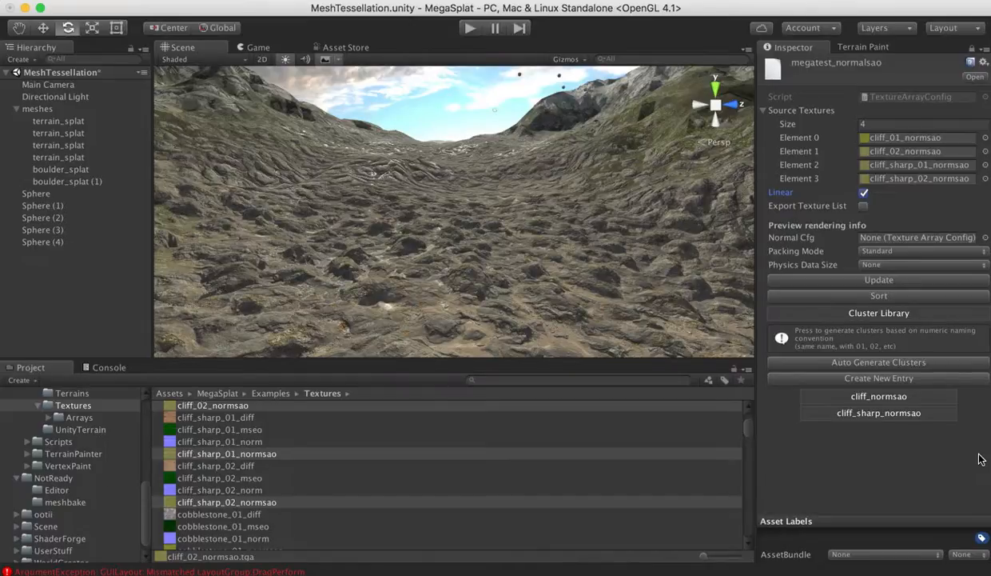
# Find megatest_diff via 'mega' search and assign megatest_normalsao as its Normal Cfg.
pyautogui.scroll(3)
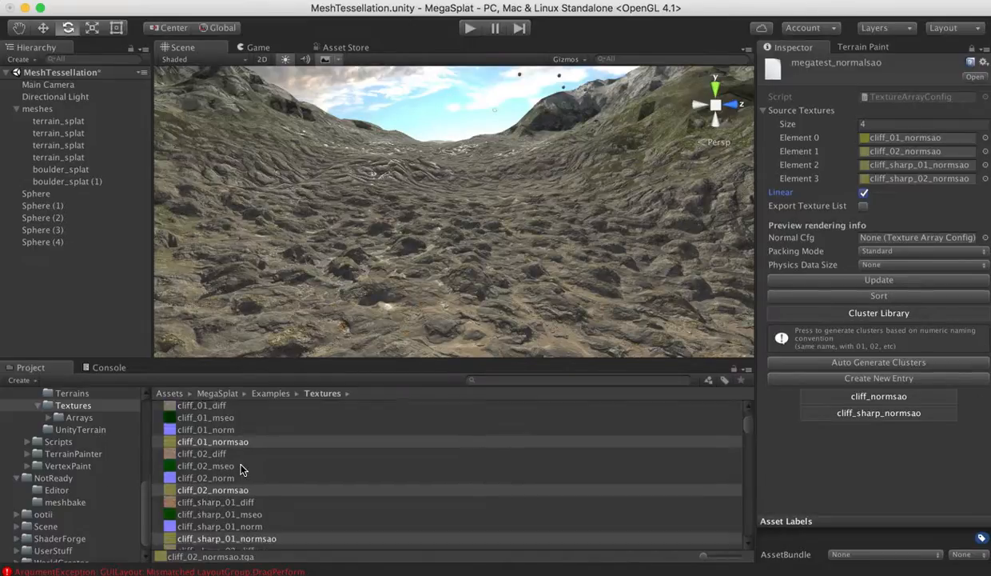
pyautogui.scroll(3)
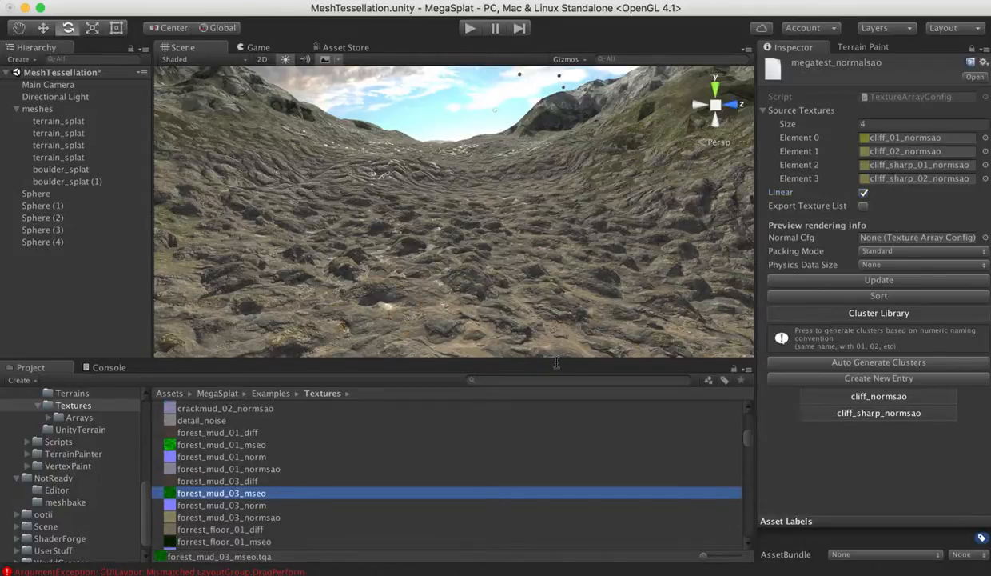
pyautogui.write('megatest')
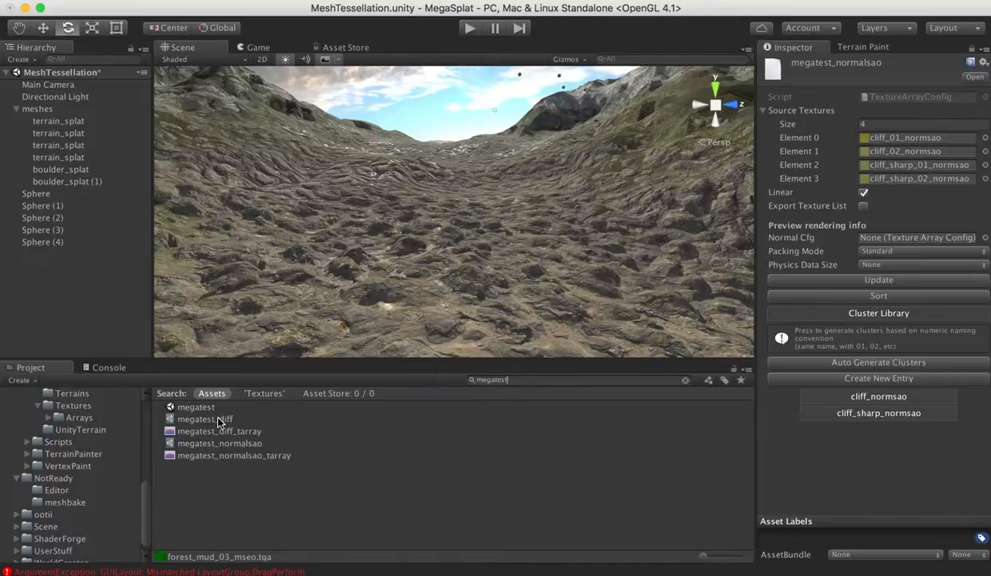
pyautogui.click(204, 418)
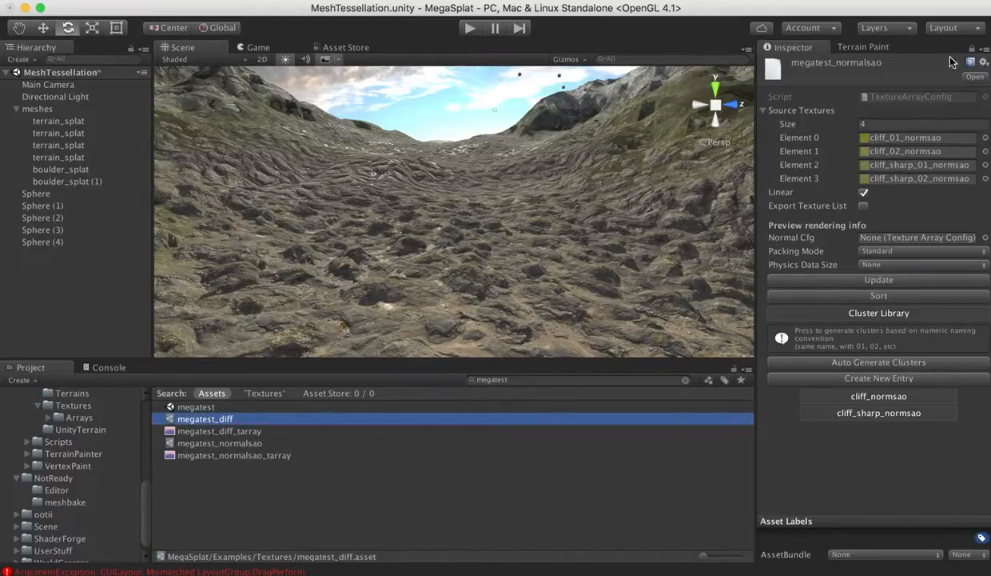
pyautogui.click(205, 419)
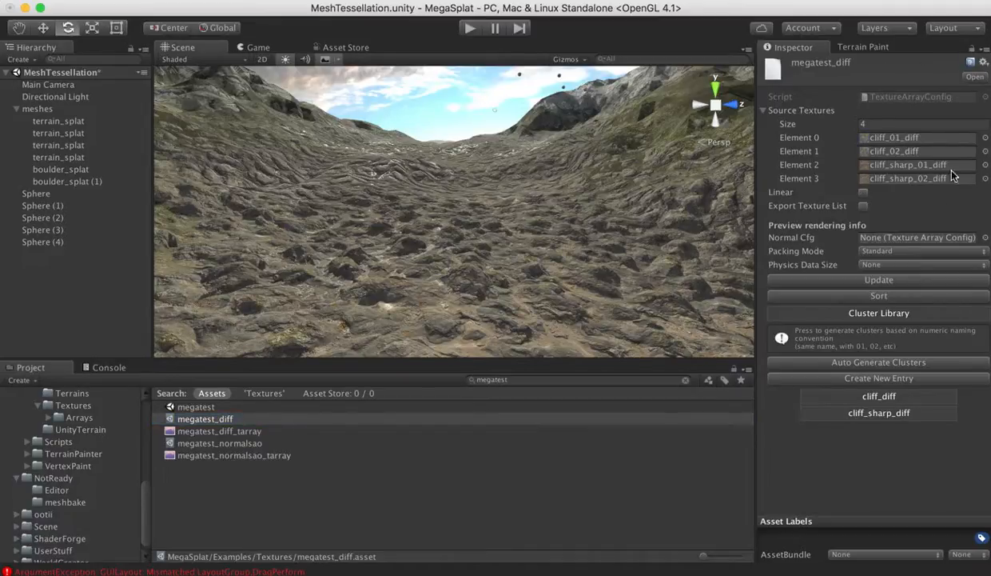
pyautogui.moveTo(872, 248)
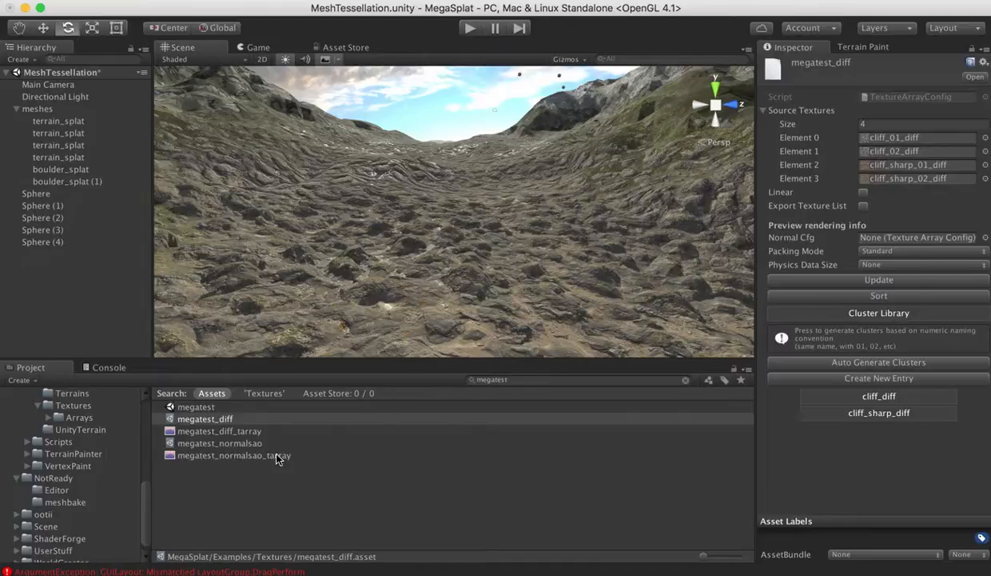
pyautogui.click(205, 418)
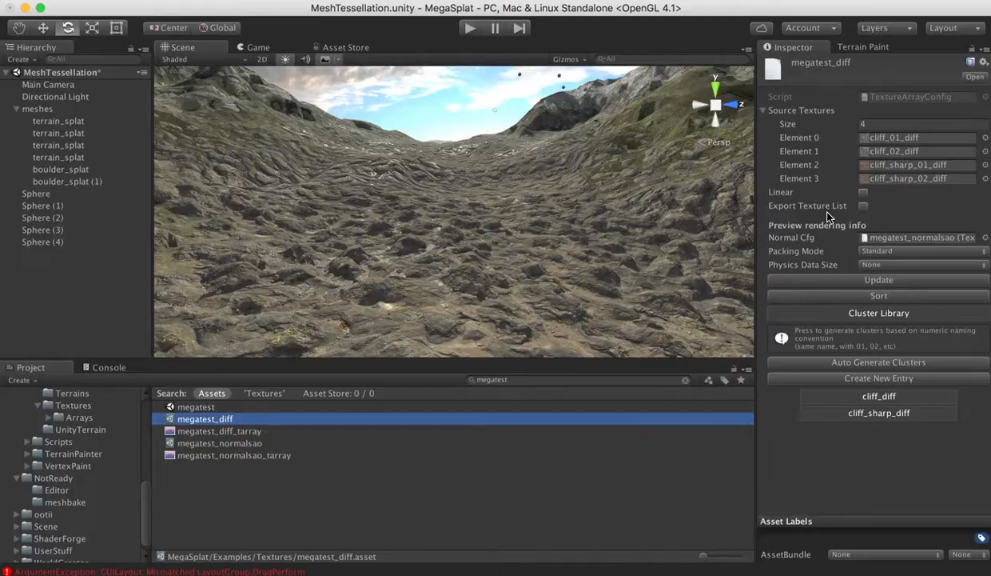
pyautogui.moveTo(875, 251)
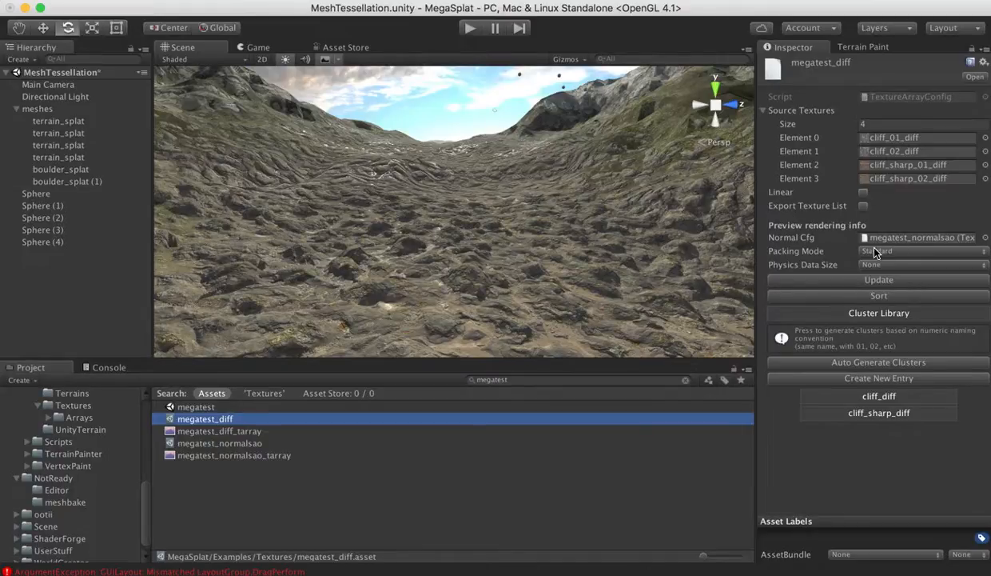
# Set megatest_diff's preview Packing Mode to Normal Smooth AO.
pyautogui.click(920, 251)
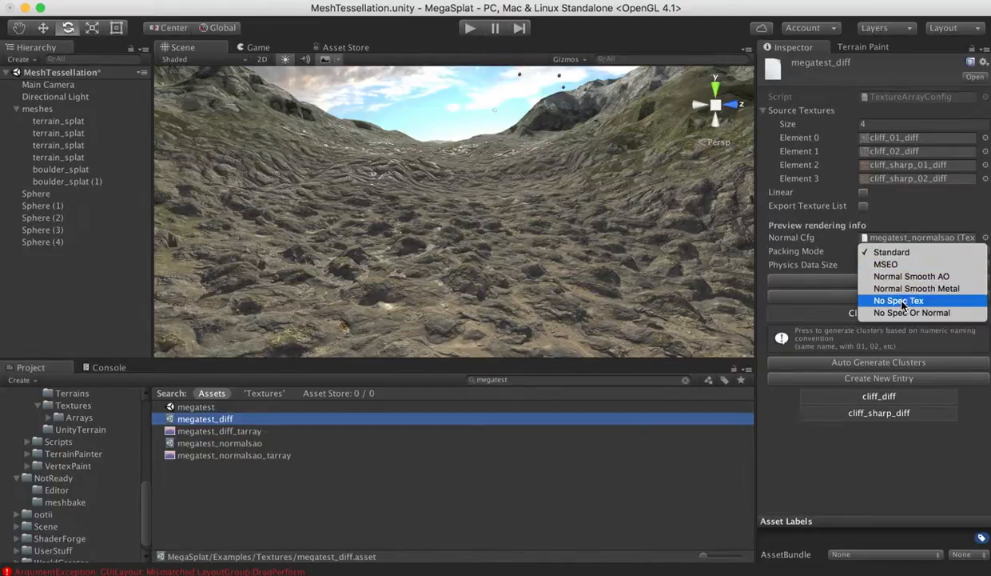
pyautogui.click(912, 276)
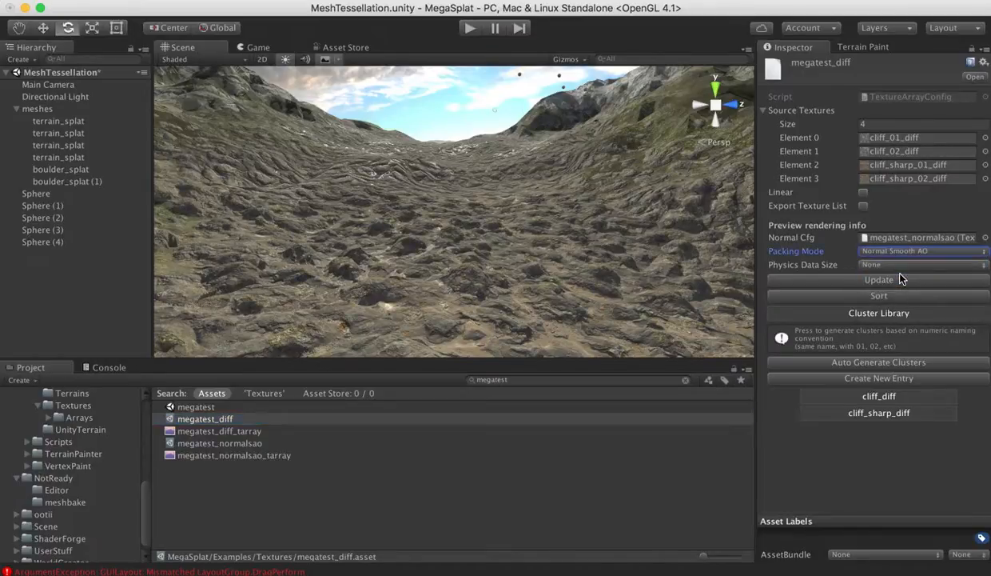
pyautogui.moveTo(896, 280)
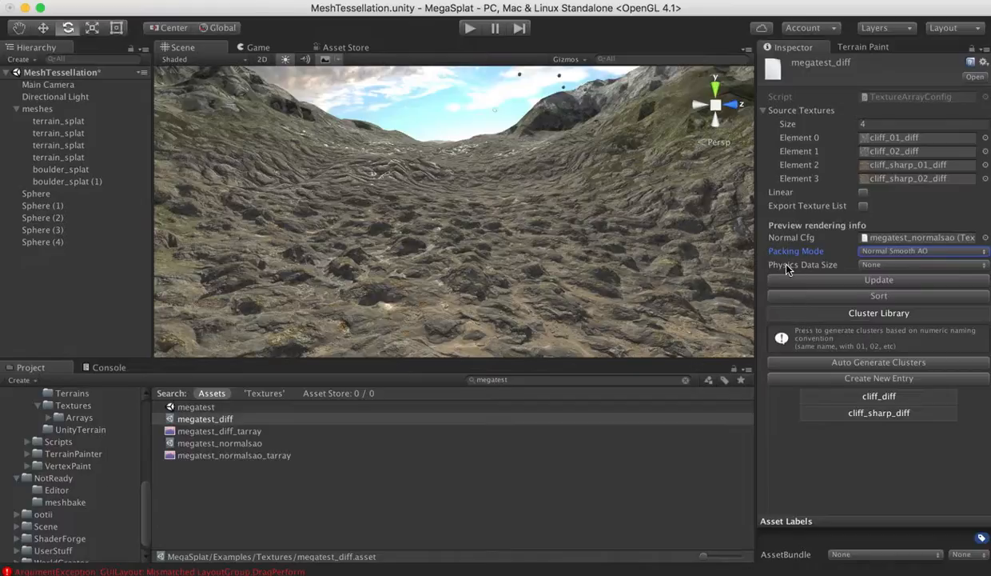
pyautogui.moveTo(835, 270)
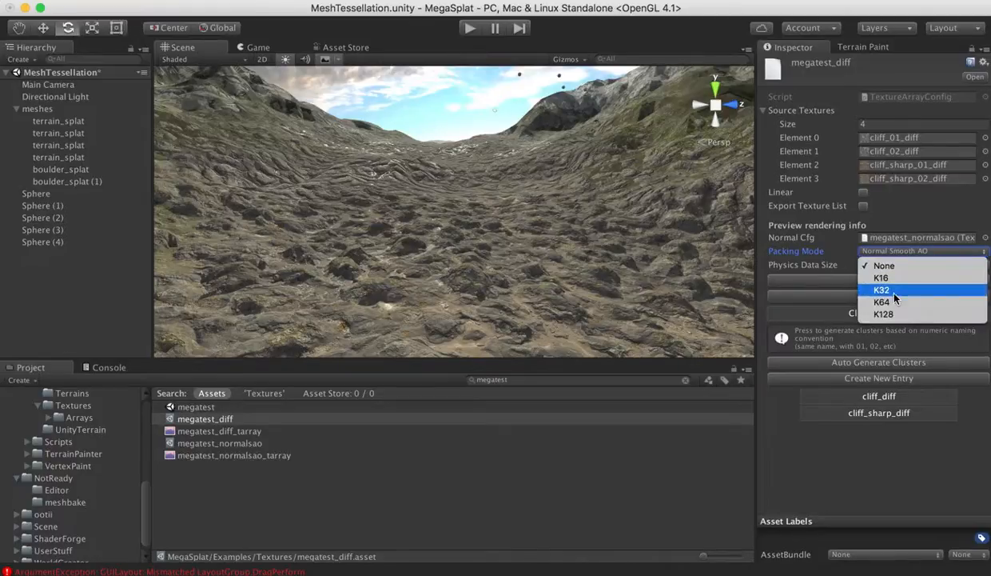
pyautogui.moveTo(881, 277)
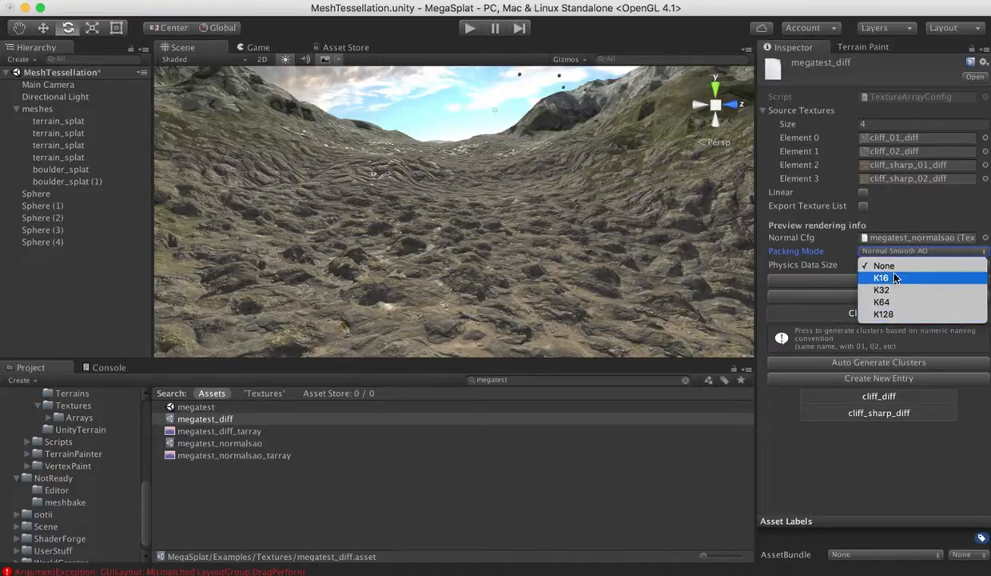
pyautogui.moveTo(883, 266)
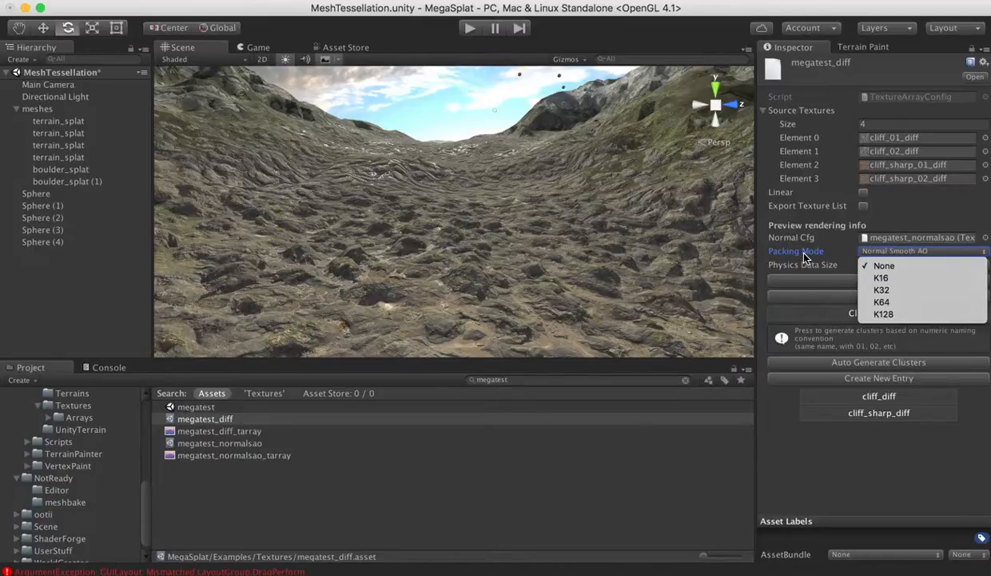
pyautogui.click(884, 265)
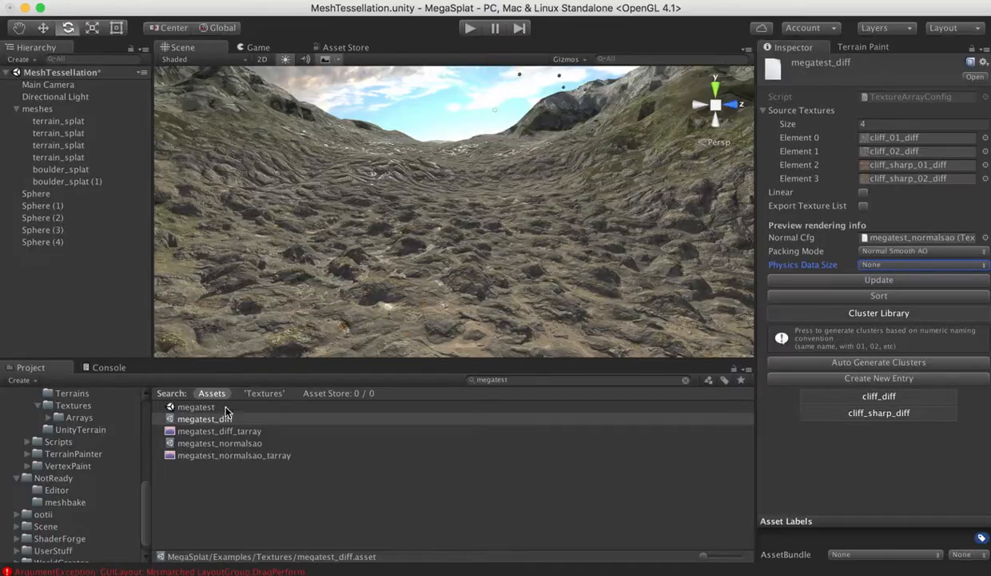
pyautogui.moveTo(242, 446)
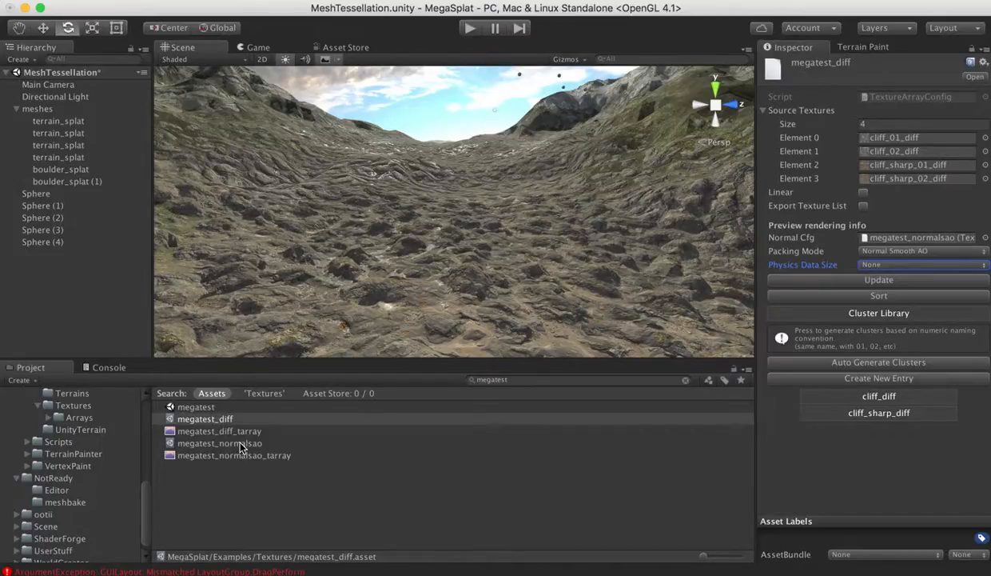
# Switch between megatest_normalsao and megatest_diff to compare their array settings.
pyautogui.click(219, 443)
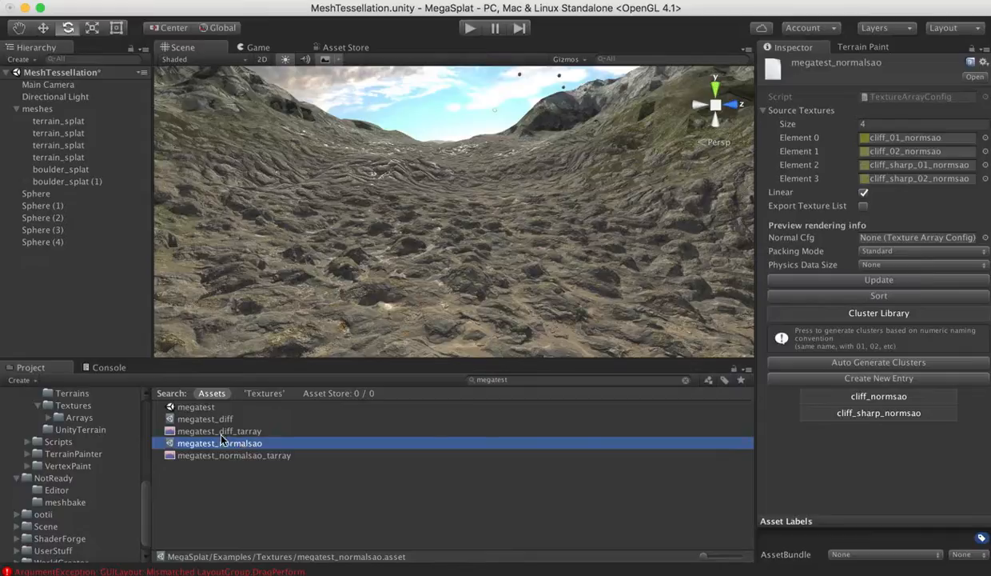
pyautogui.click(205, 418)
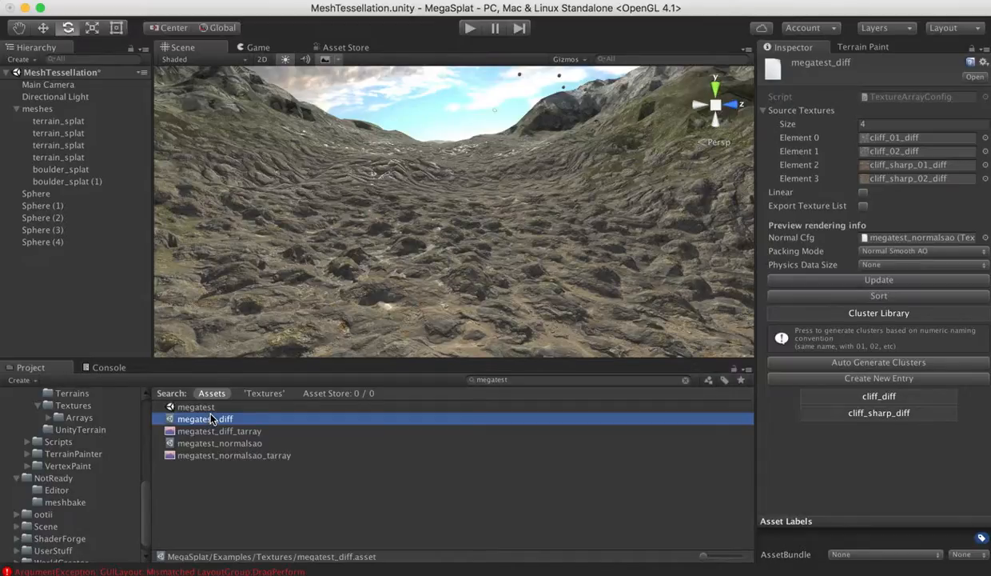
pyautogui.click(219, 443)
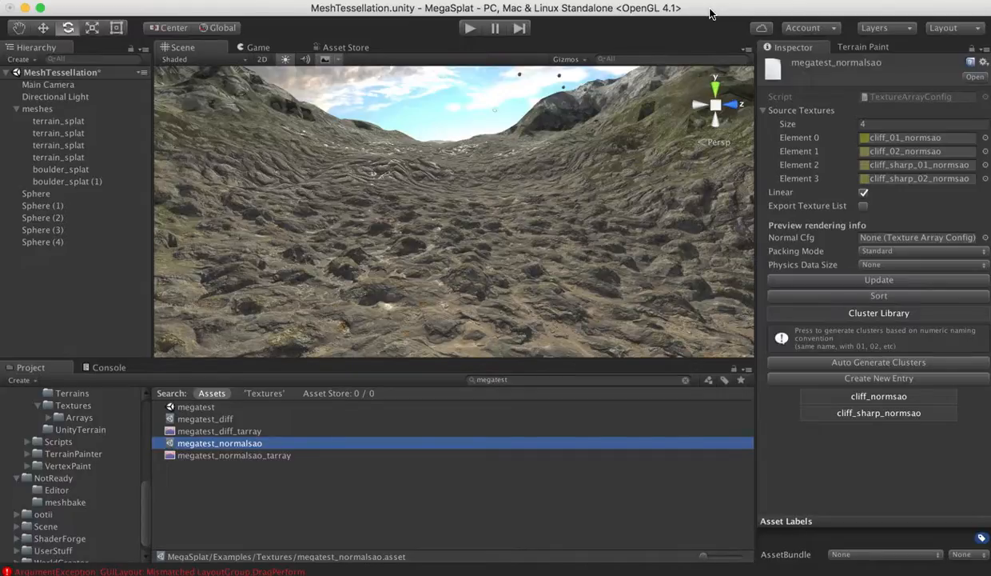
pyautogui.moveTo(923, 5)
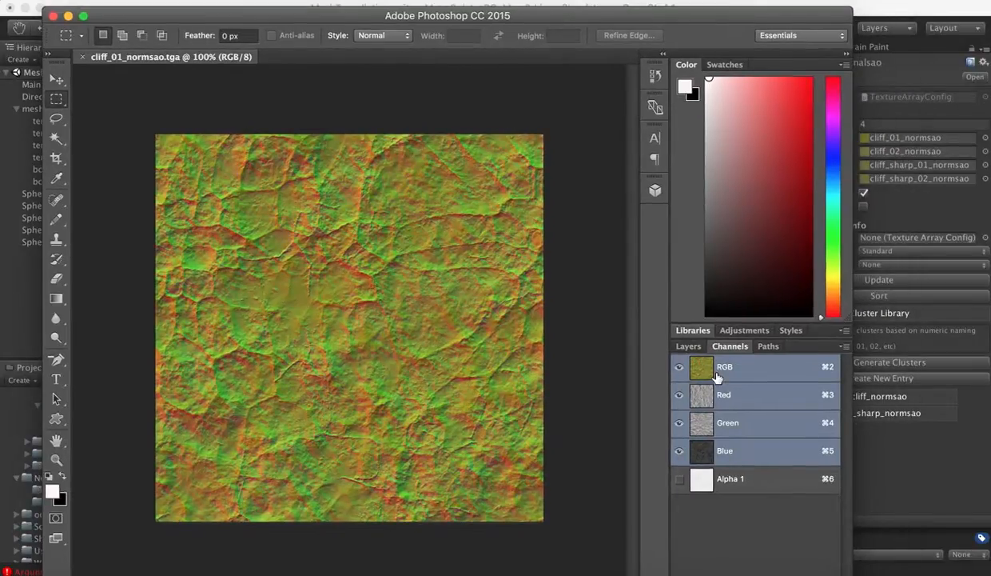
pyautogui.moveTo(284, 377)
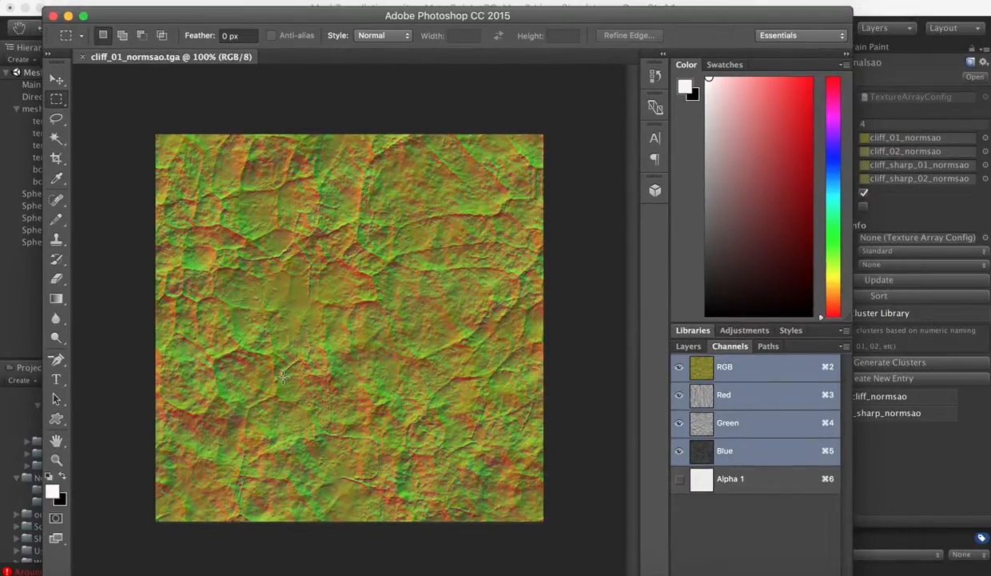
# Inspect the Red, Green, Blue and Alpha 1 channels of cliff_01_normsao, then hide Photoshop.
pyautogui.click(724, 394)
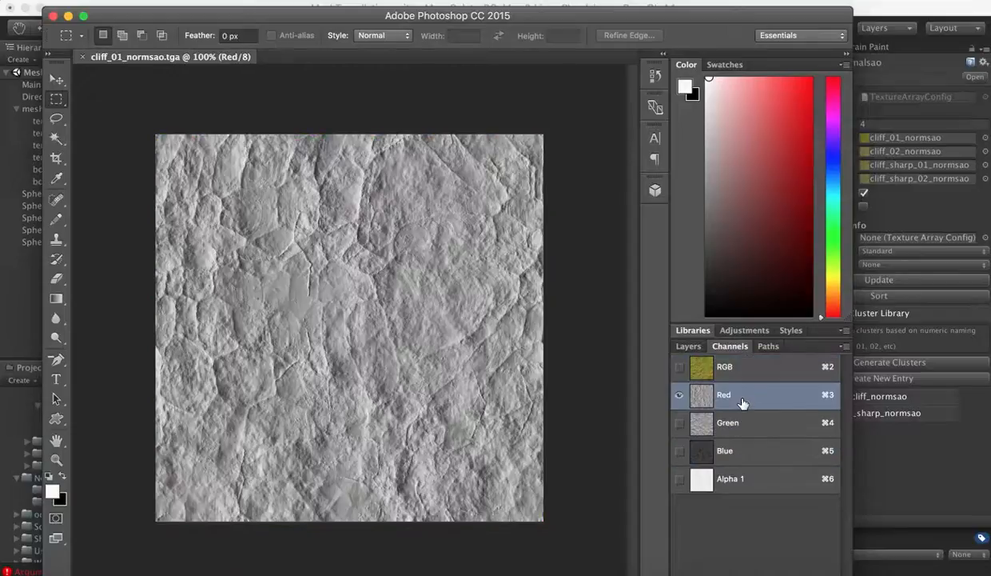
pyautogui.click(728, 422)
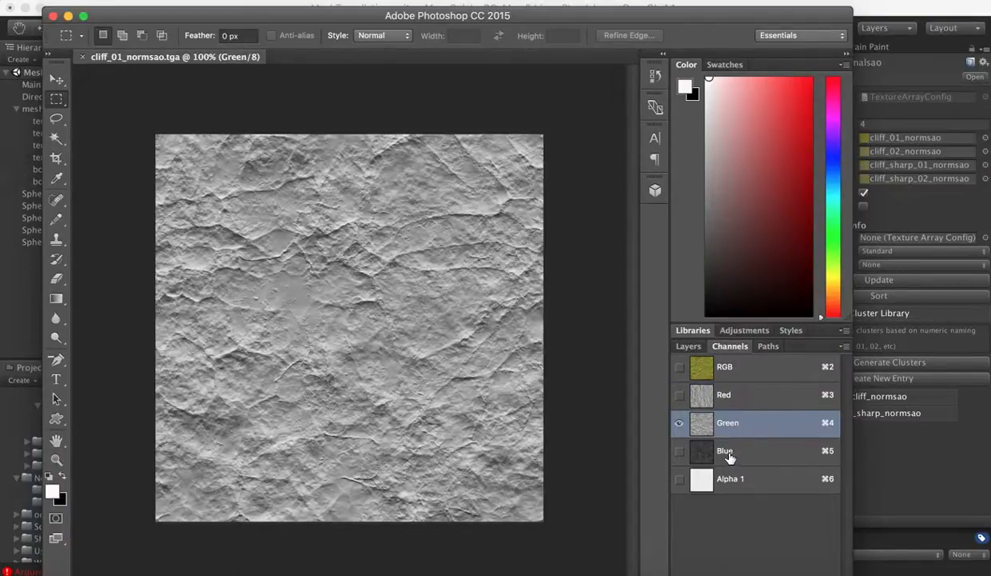
pyautogui.click(726, 450)
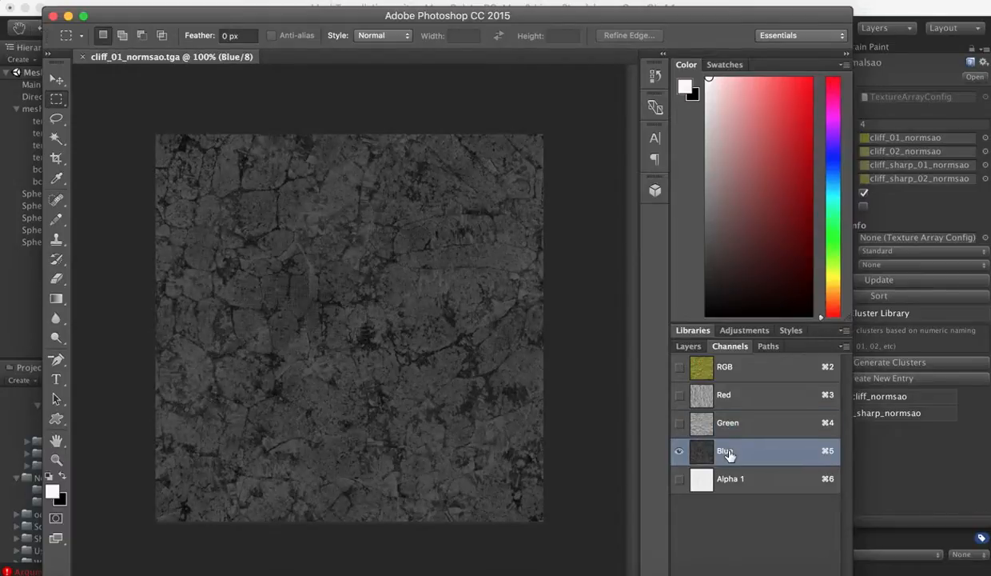
pyautogui.click(728, 422)
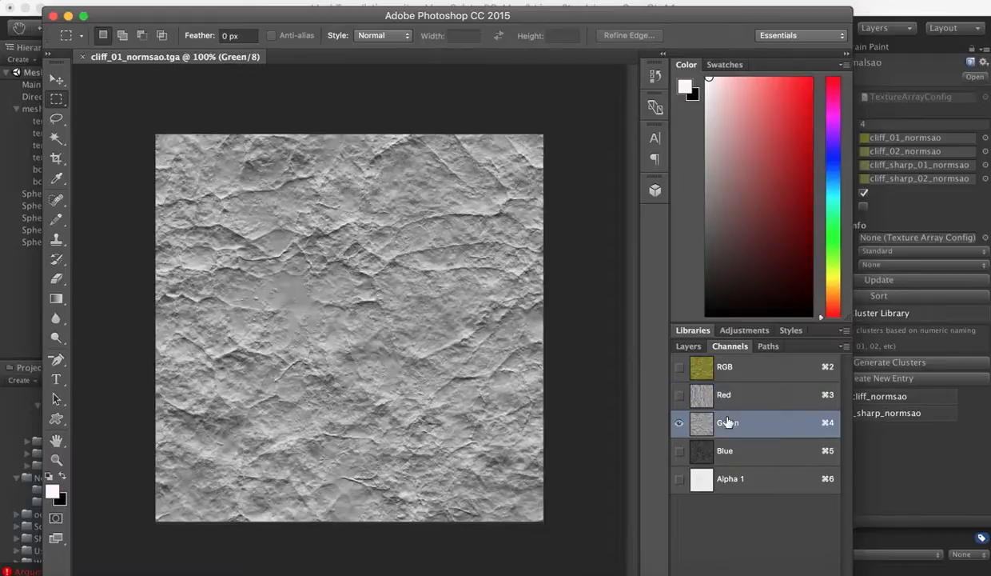
pyautogui.moveTo(726, 454)
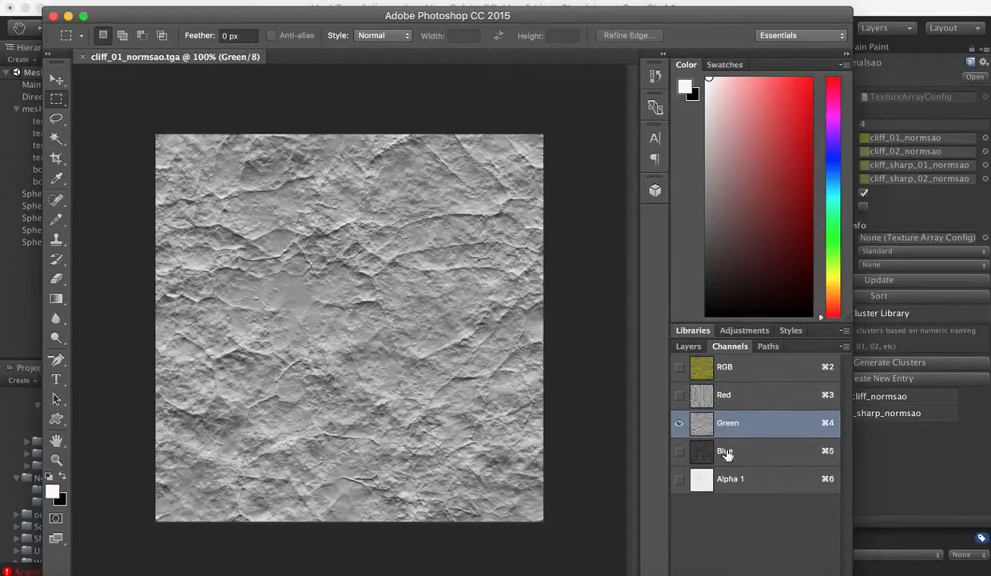
pyautogui.moveTo(746, 475)
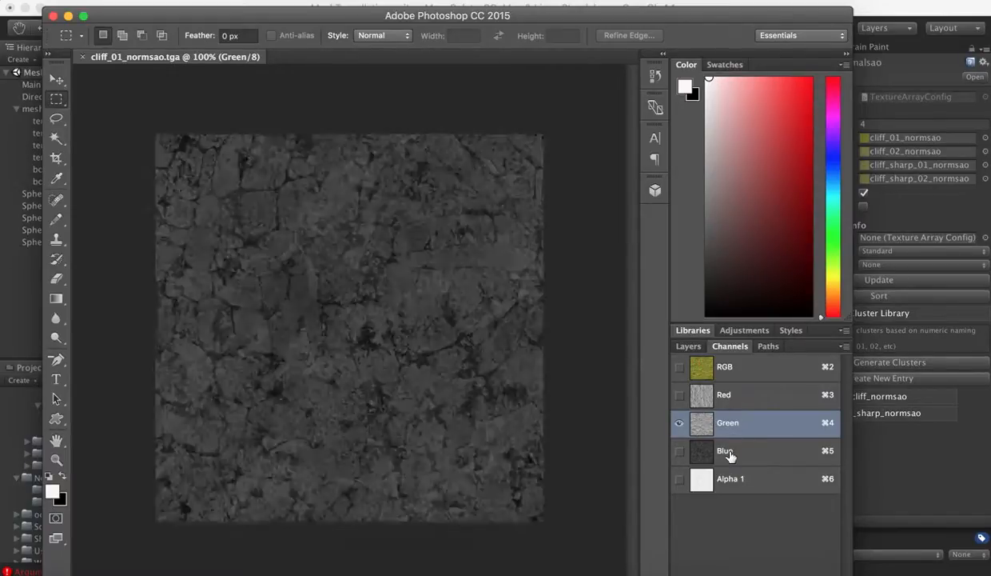
pyautogui.click(727, 450)
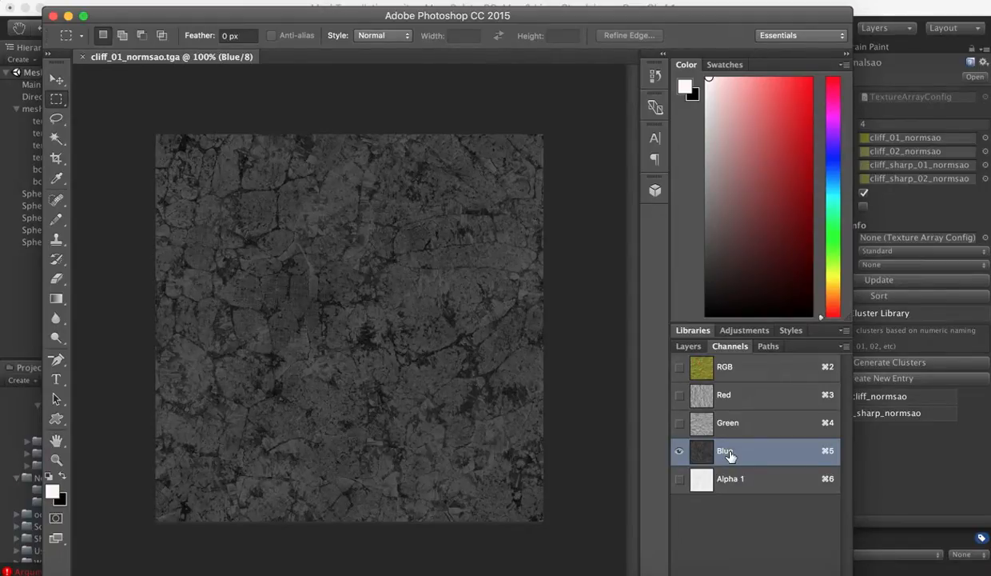
pyautogui.click(730, 478)
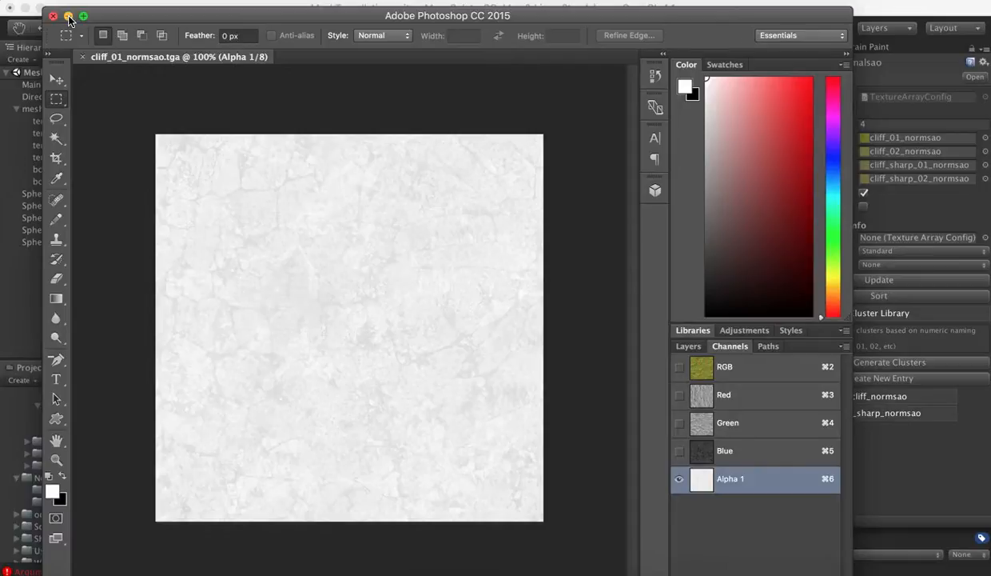
pyautogui.click(69, 16)
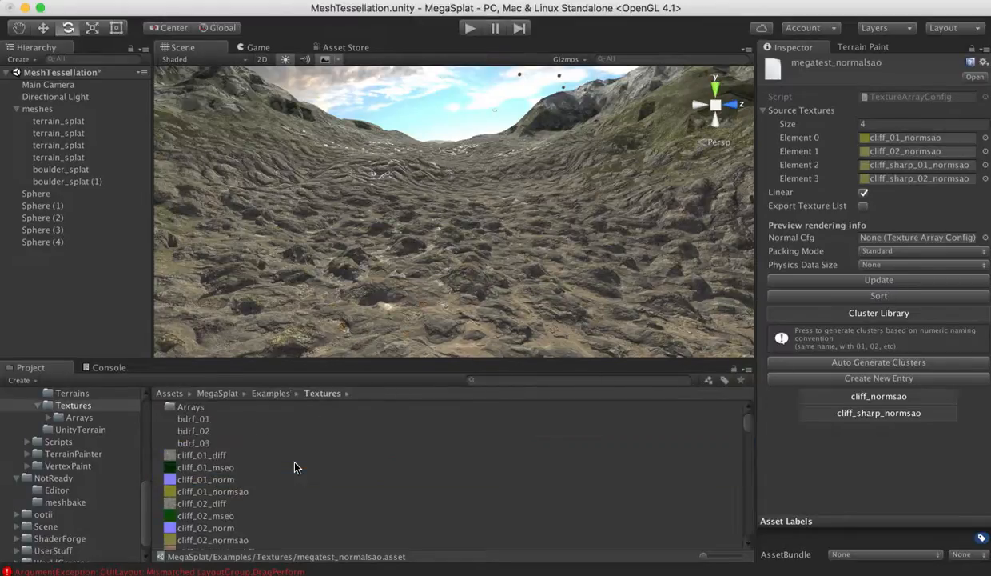
# Select cliff_01_diff and cliff_02_diff together to show their shared import settings.
pyautogui.click(201, 454)
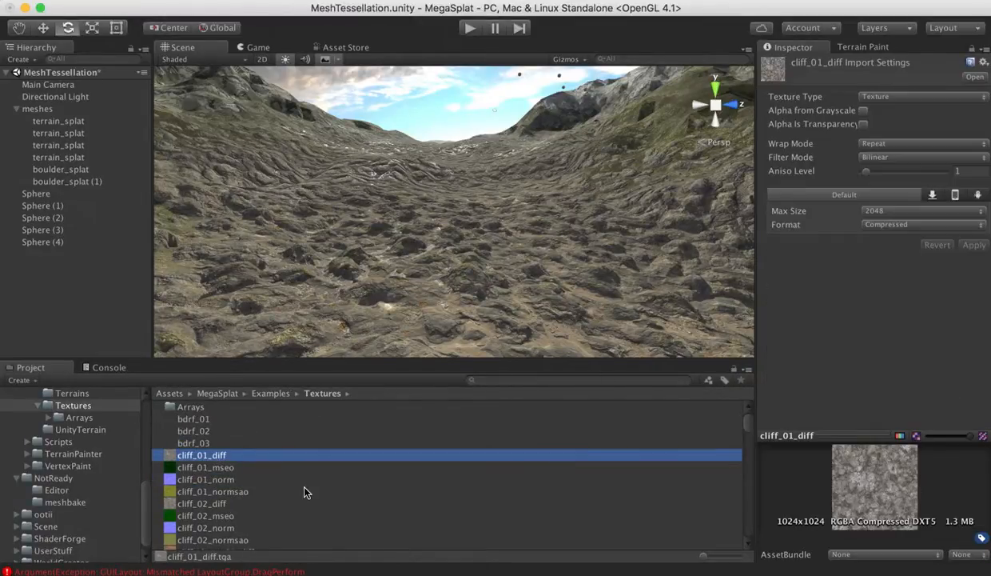
pyautogui.scroll(3)
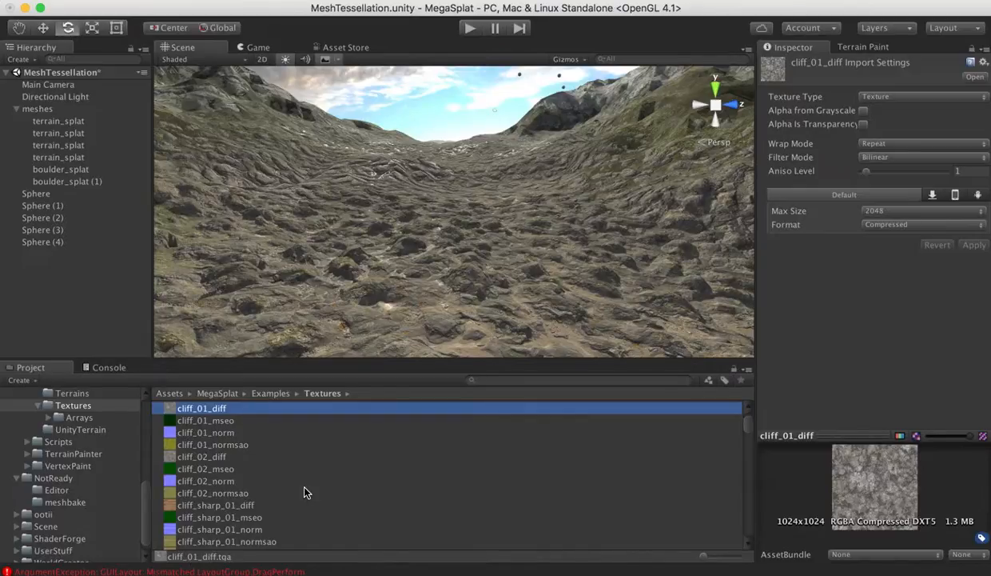
pyautogui.moveTo(227, 450)
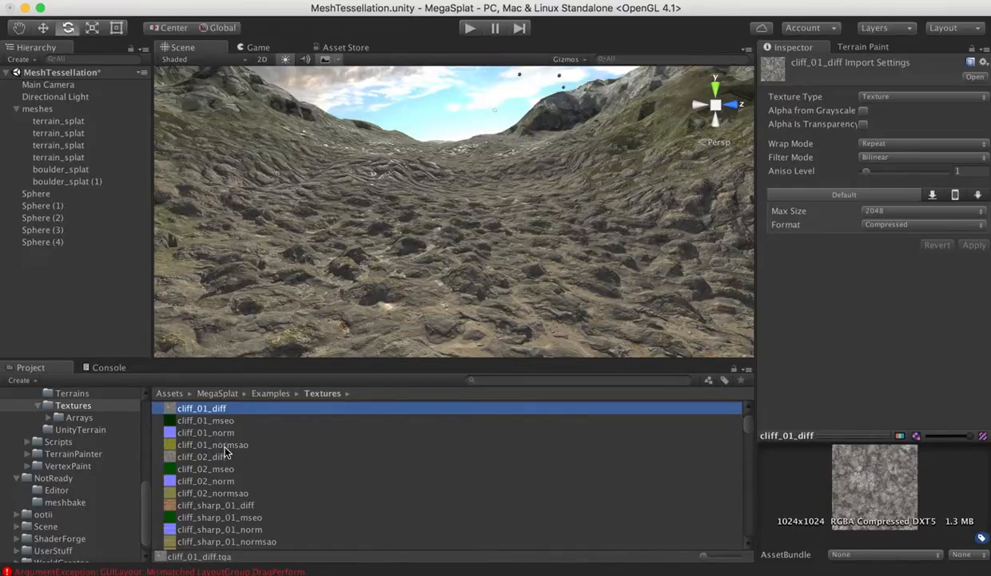
pyautogui.click(201, 456)
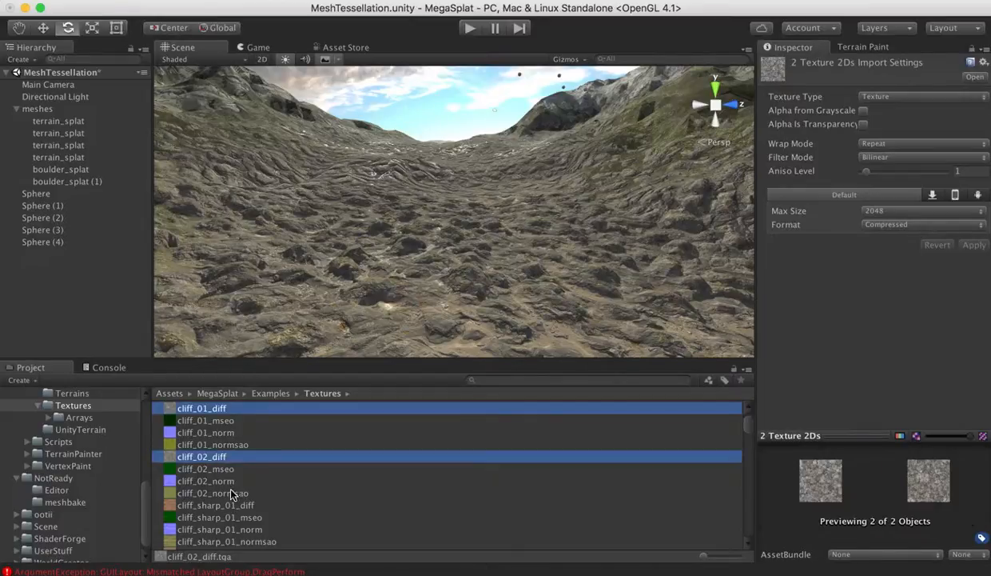
pyautogui.moveTo(896, 195)
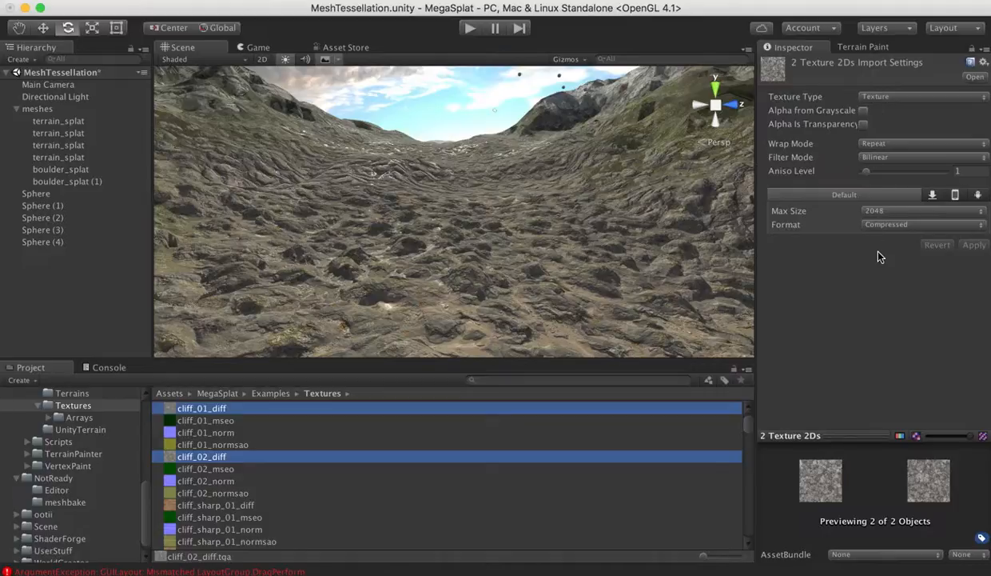
pyautogui.moveTo(212, 428)
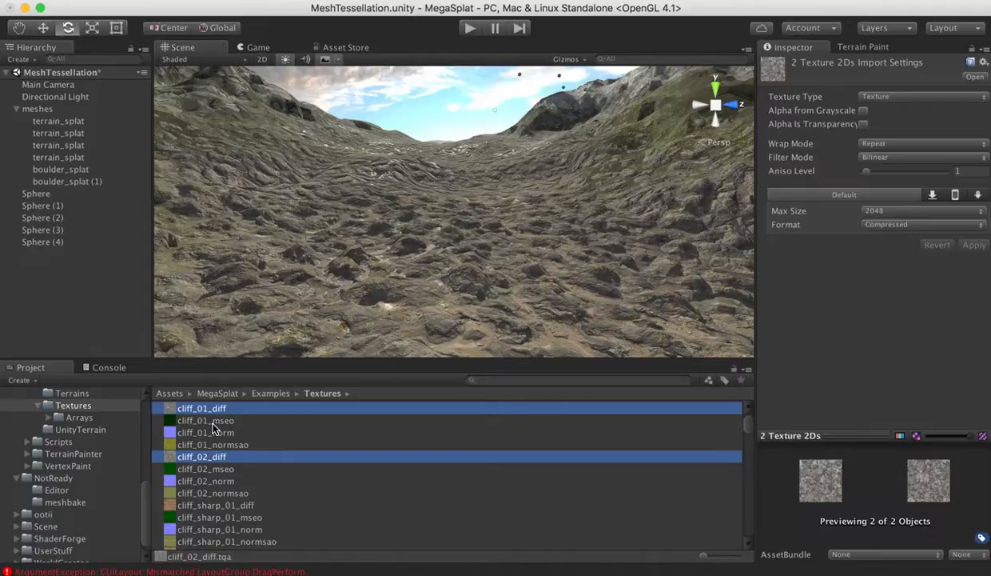
# Select cliff_01_normsao and cliff_02_normsao and confirm Bypass sRGB Sampling and In Linear Space are on.
pyautogui.click(213, 444)
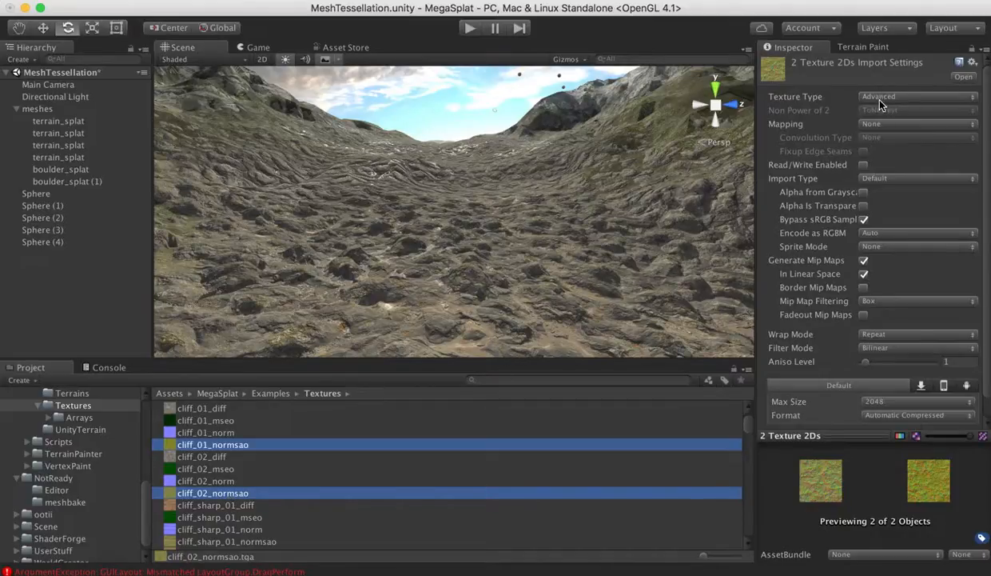
pyautogui.moveTo(876, 105)
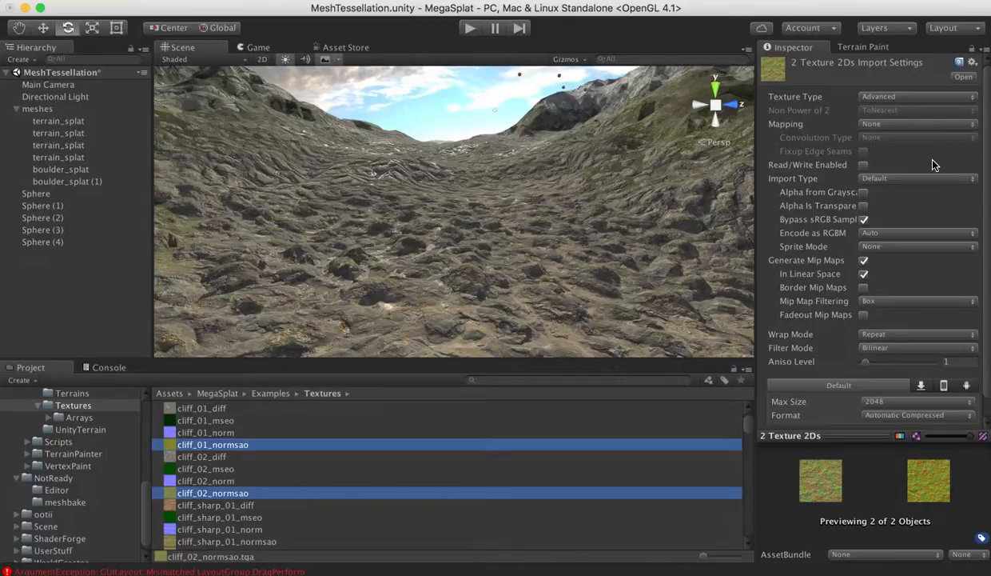
pyautogui.moveTo(896, 216)
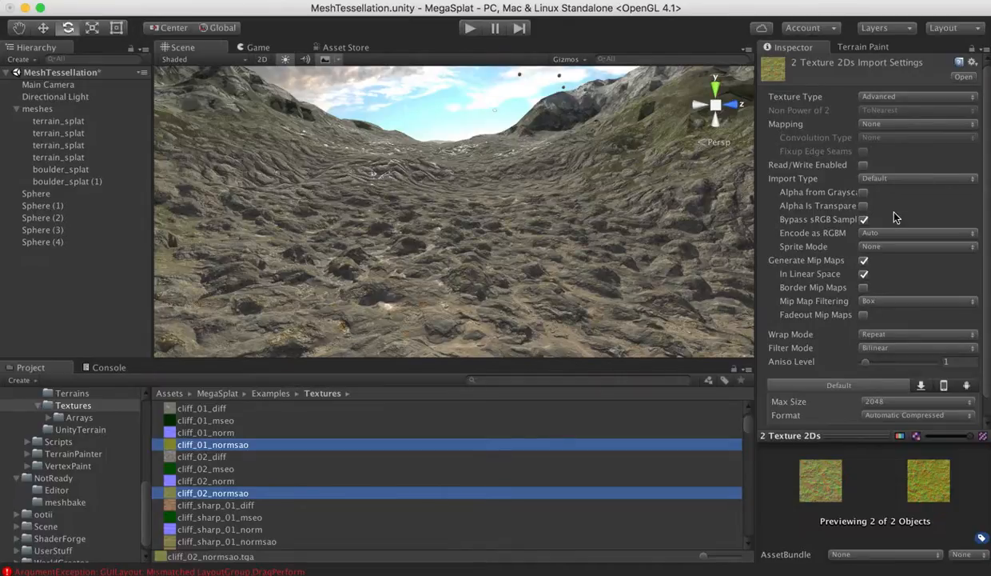
pyautogui.moveTo(864, 221)
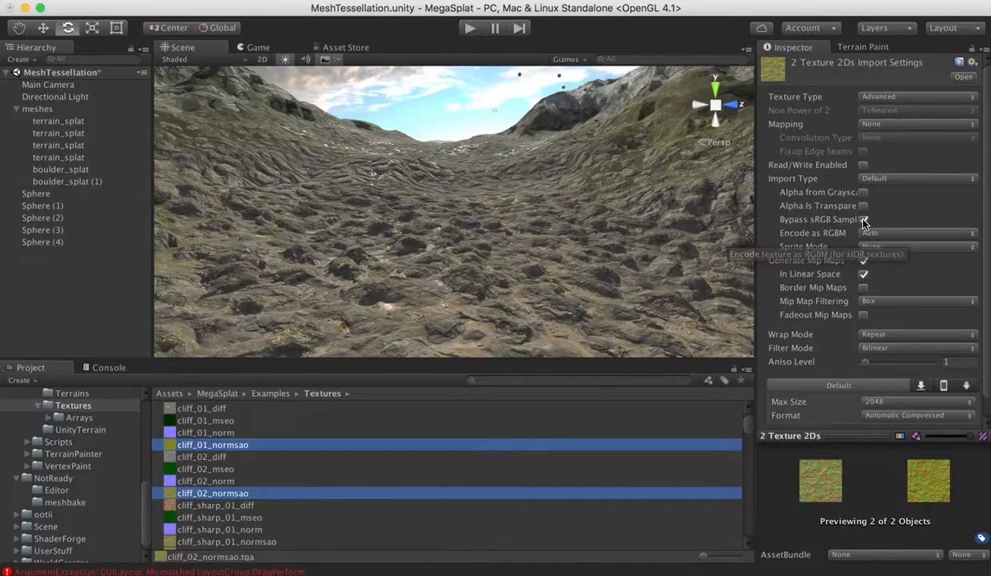
pyautogui.click(863, 219)
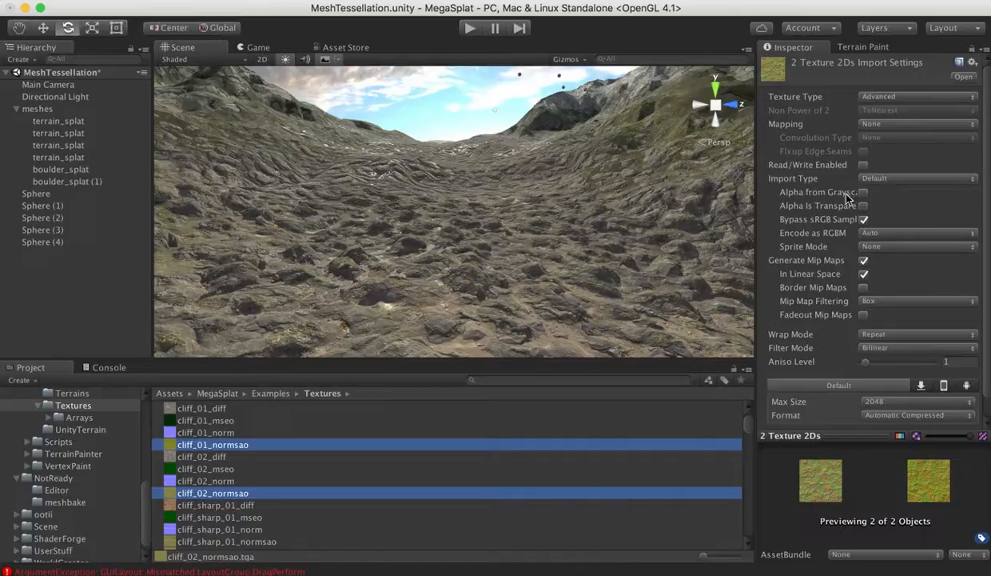
pyautogui.moveTo(878, 226)
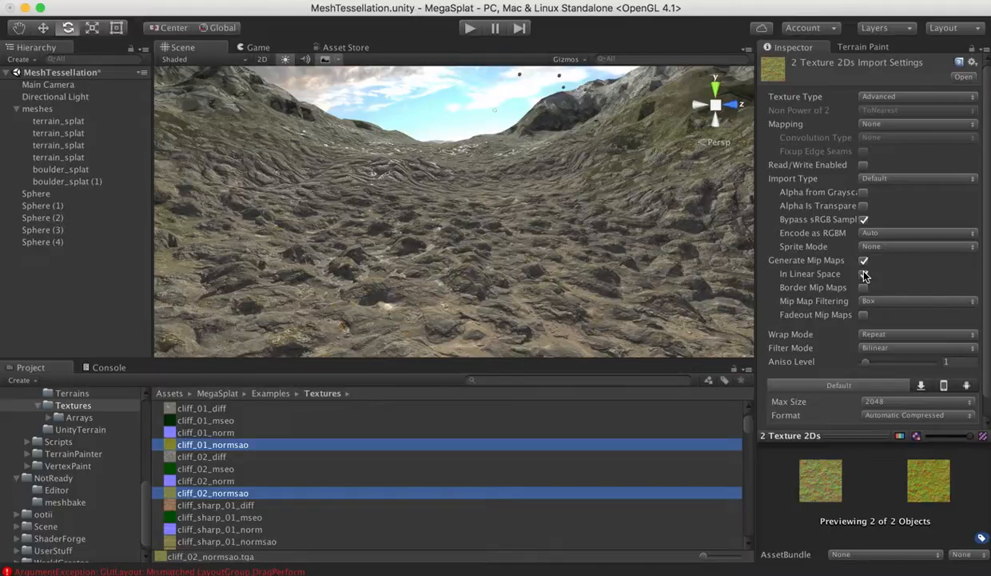
pyautogui.click(863, 273)
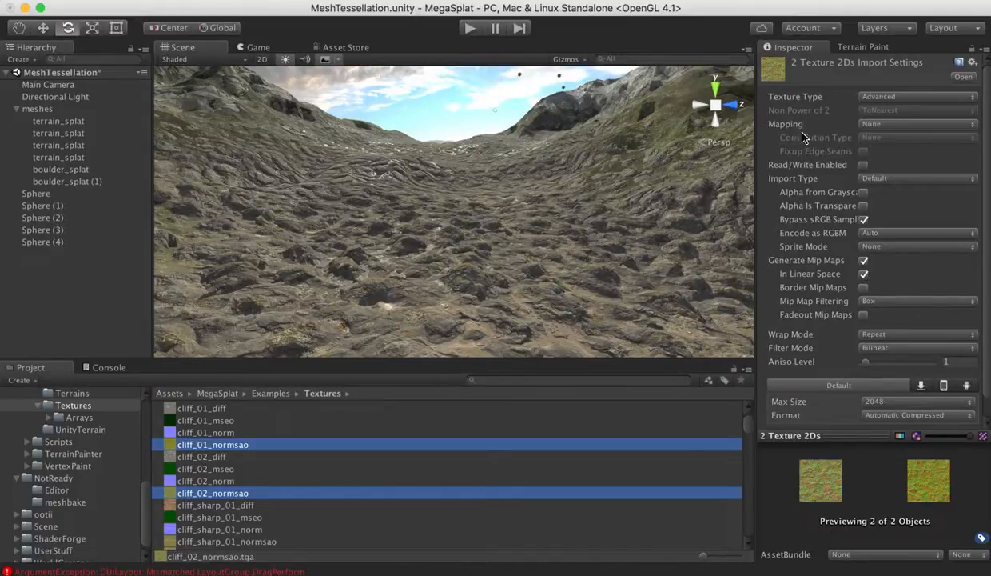